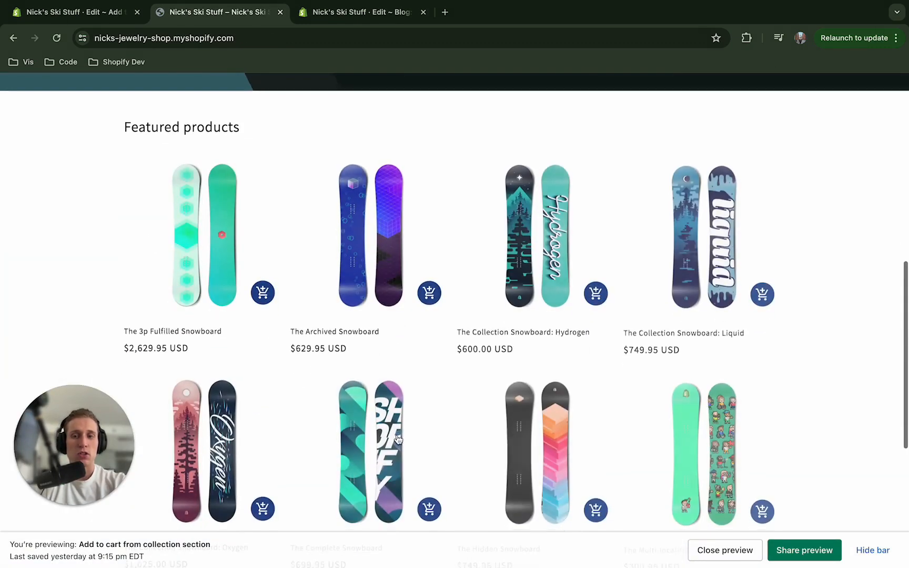
# Open sections/main-collection-product-grid.liquid in the theme code editor
pyautogui.scroll(3)
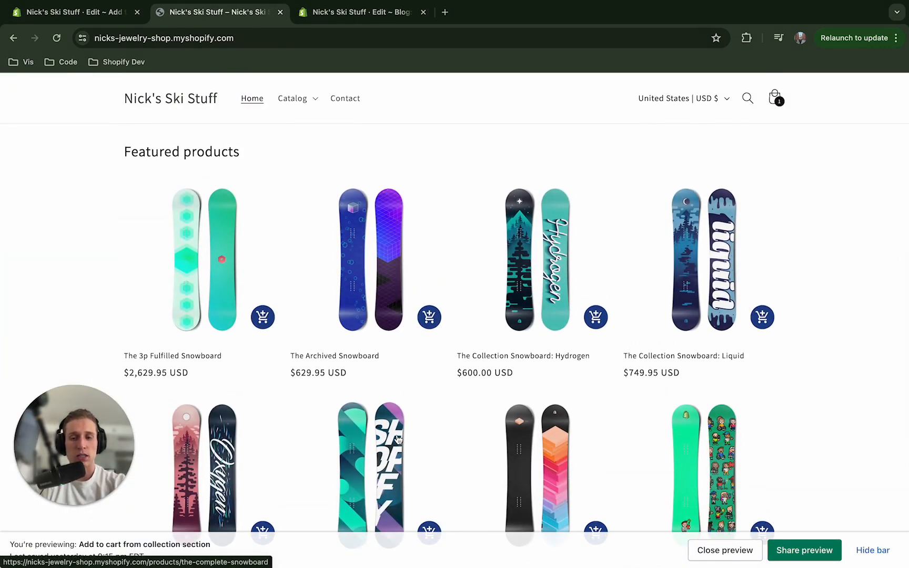
pyautogui.moveTo(428, 317)
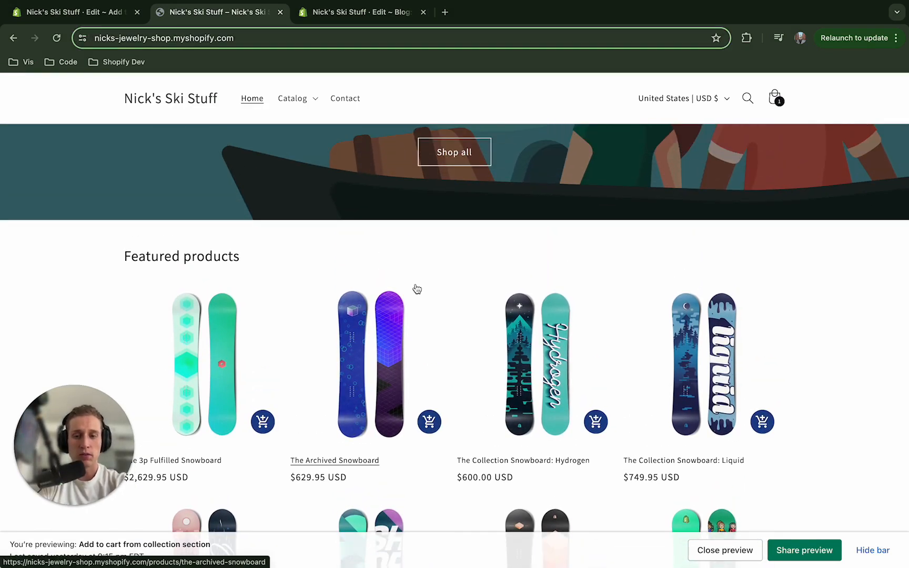
pyautogui.moveTo(261, 422)
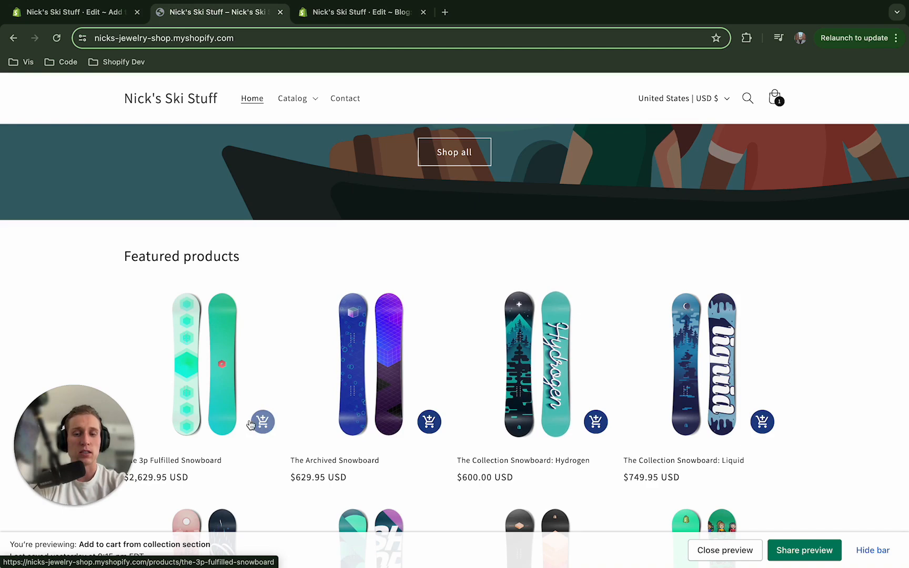
pyautogui.click(360, 11)
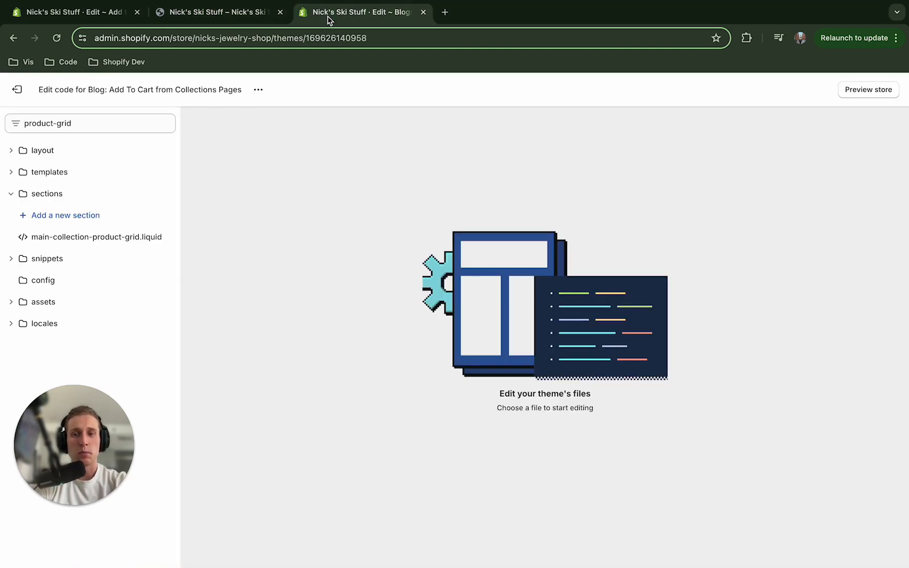
pyautogui.click(95, 237)
pyautogui.write('card-r')
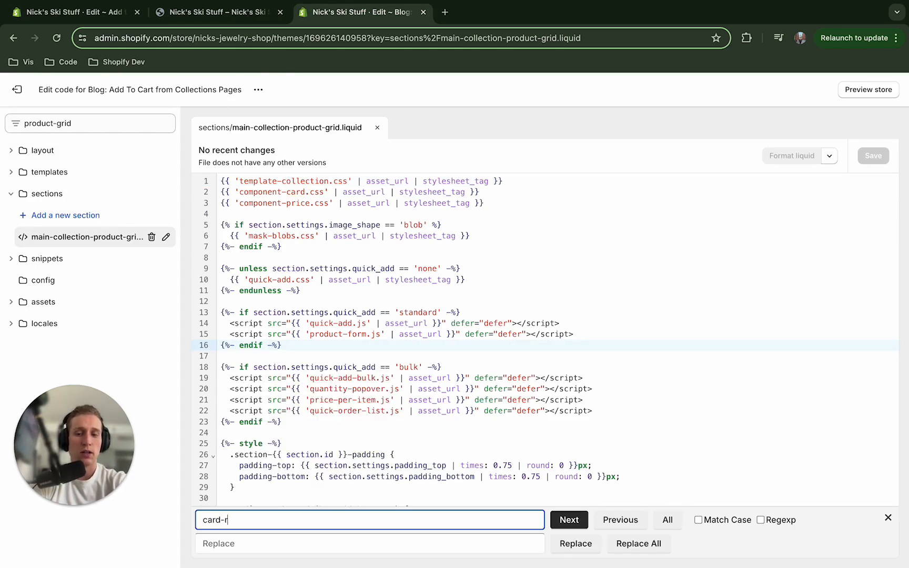
pyautogui.write('p')
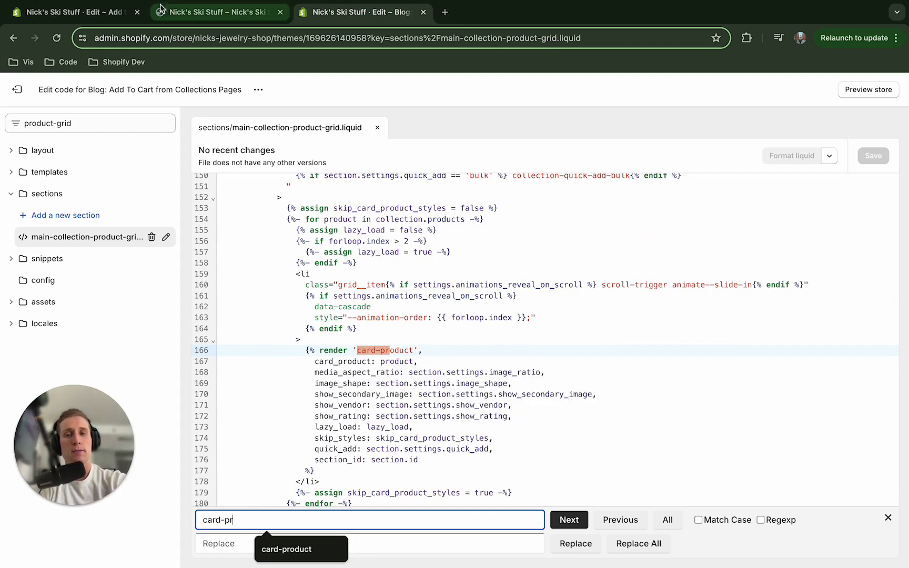
# Filter the theme files by 'card-' to locate the card-product snippet
pyautogui.click(219, 11)
pyautogui.write('m')
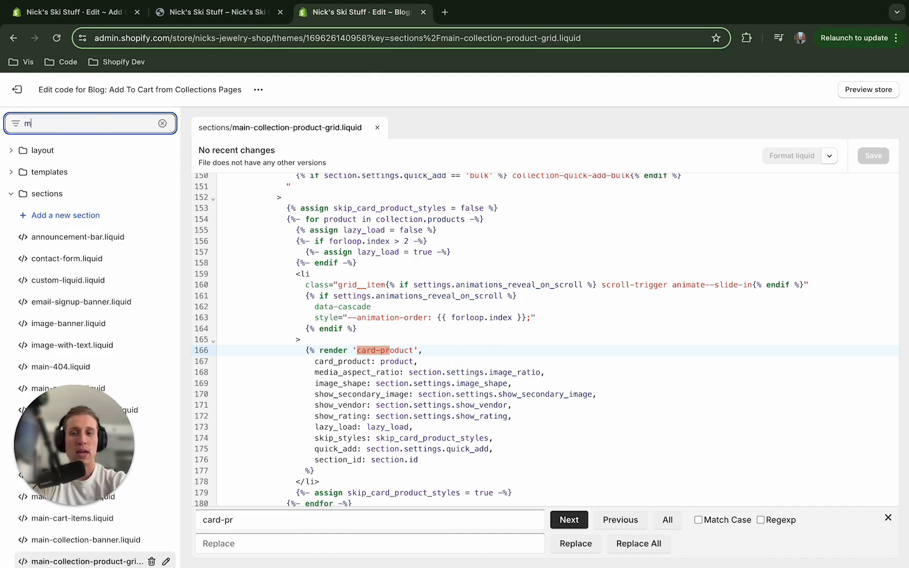
pyautogui.write('card-prod')
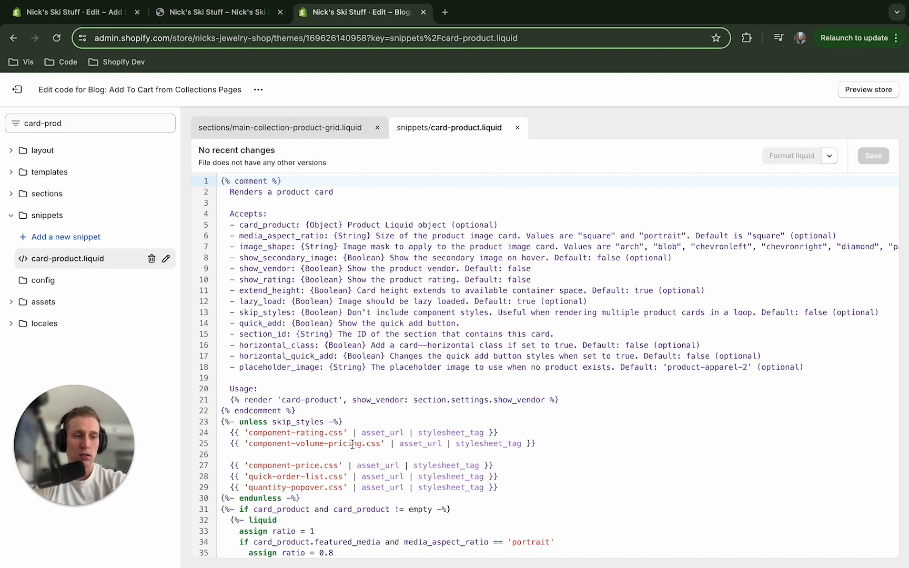
# Scroll card-product.liquid to the product card's closing </div> near line 566
pyautogui.scroll(-3)
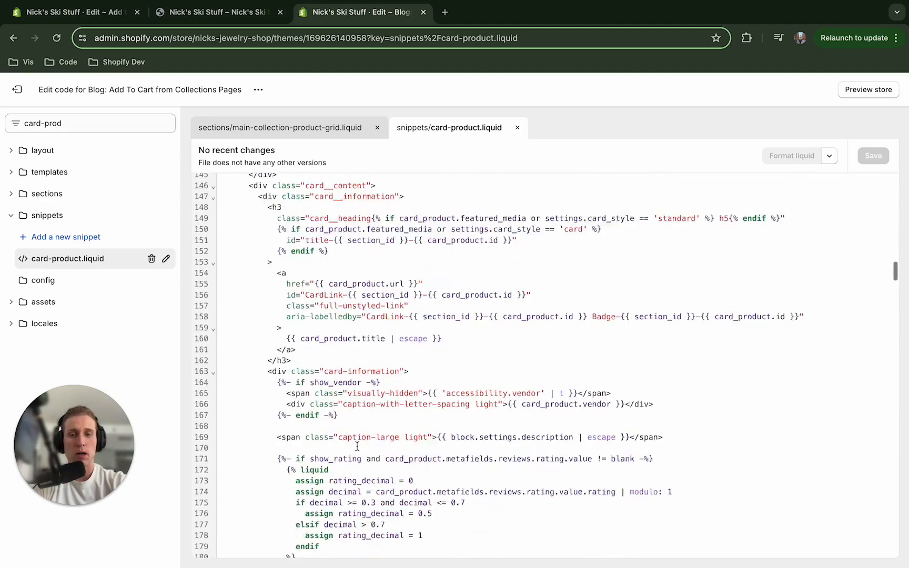
pyautogui.scroll(-3)
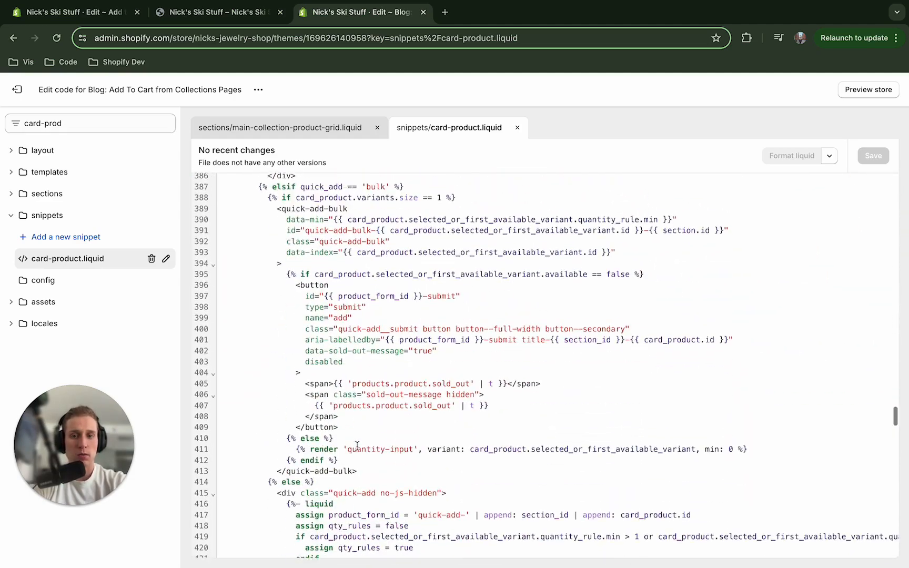
pyautogui.scroll(-3)
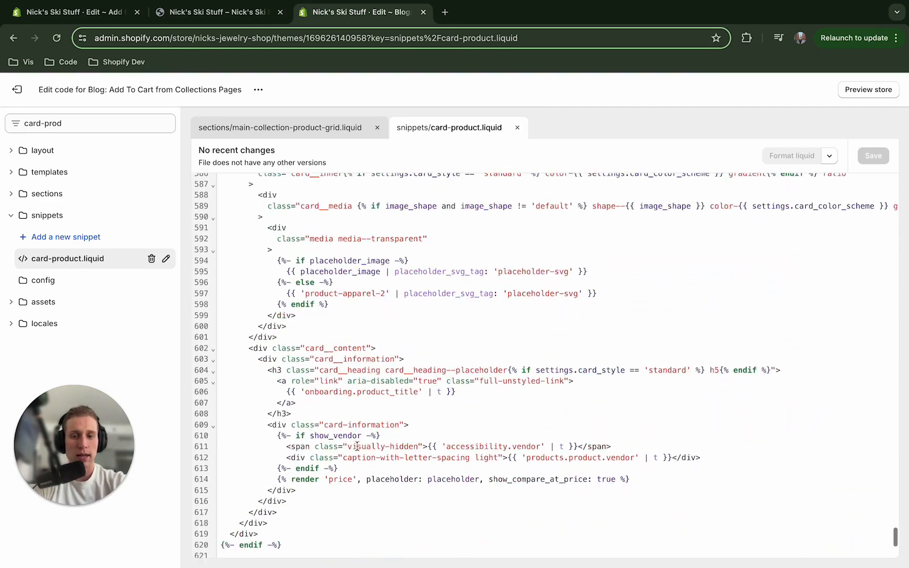
pyautogui.scroll(3)
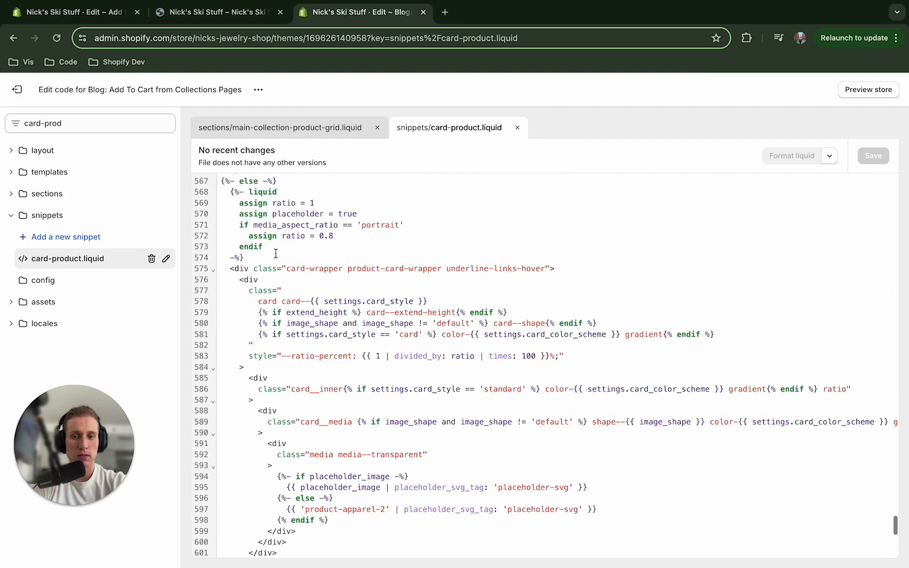
pyautogui.scroll(3)
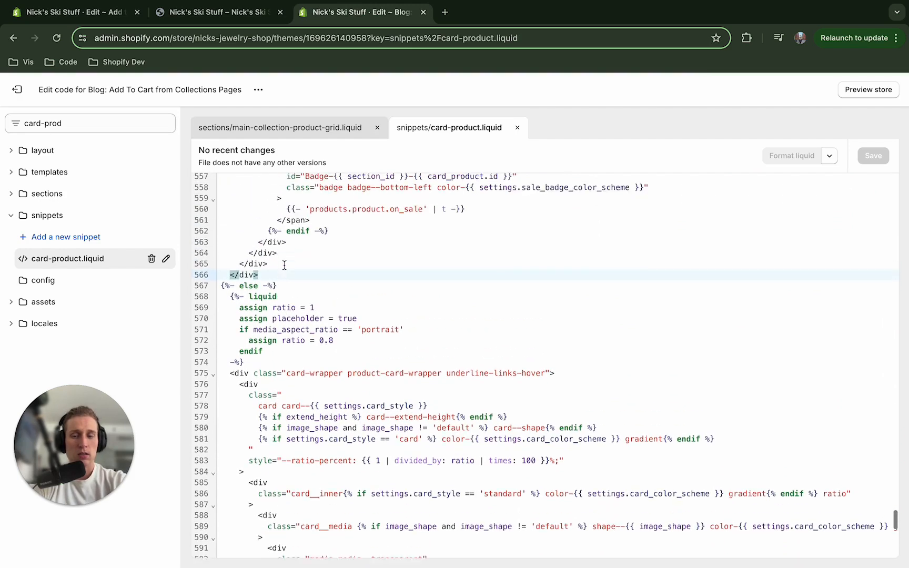
pyautogui.scroll(3)
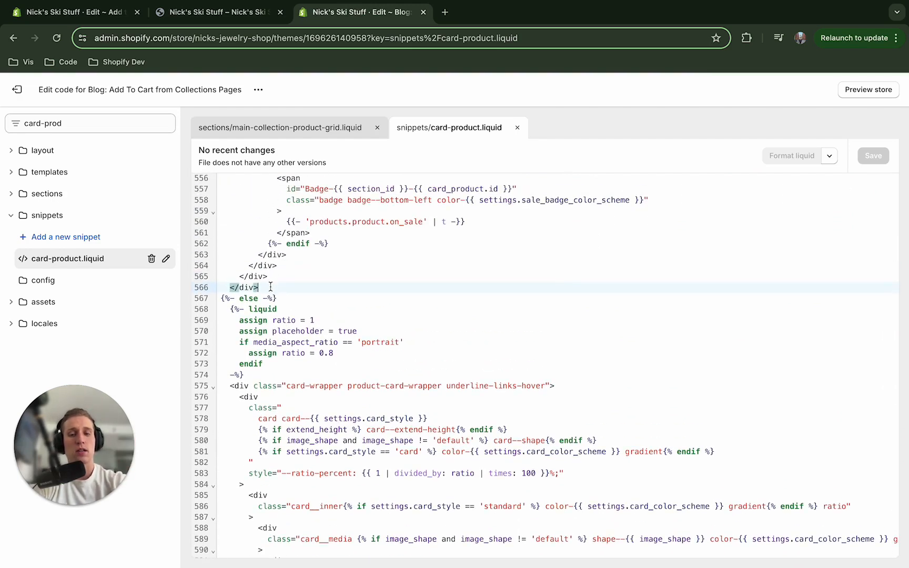
pyautogui.scroll(-3)
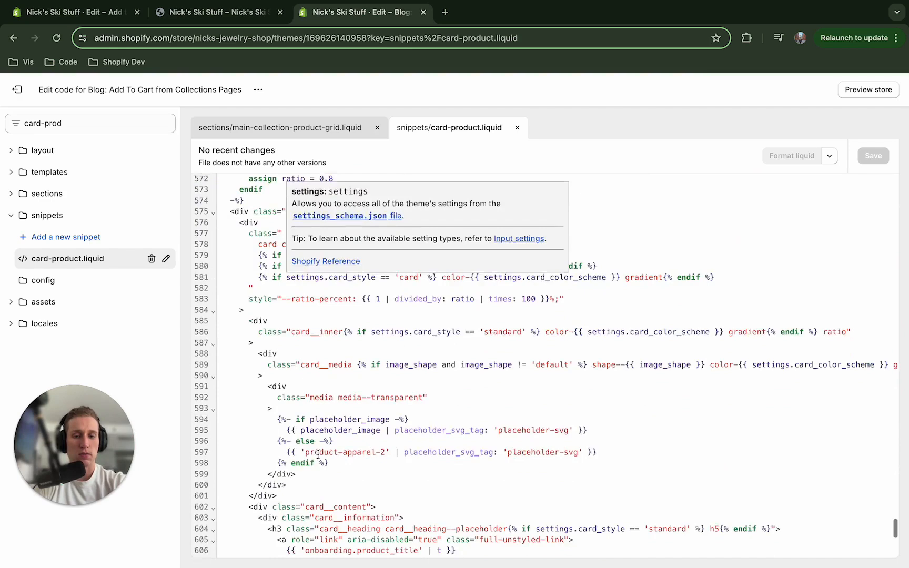
pyautogui.scroll(3)
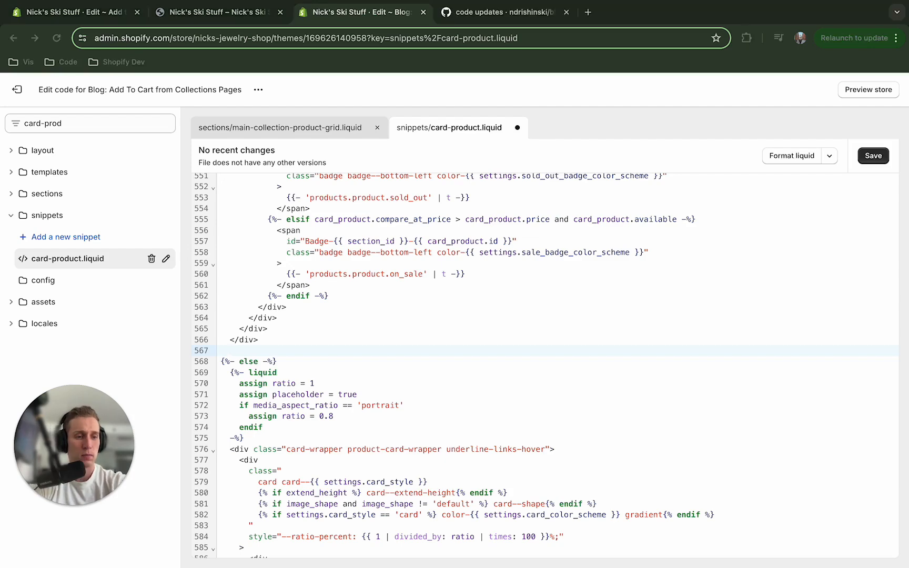
# Take the collection-add-to-cart div markup from the GitHub commit's card-product.liquid diff
pyautogui.click(505, 12)
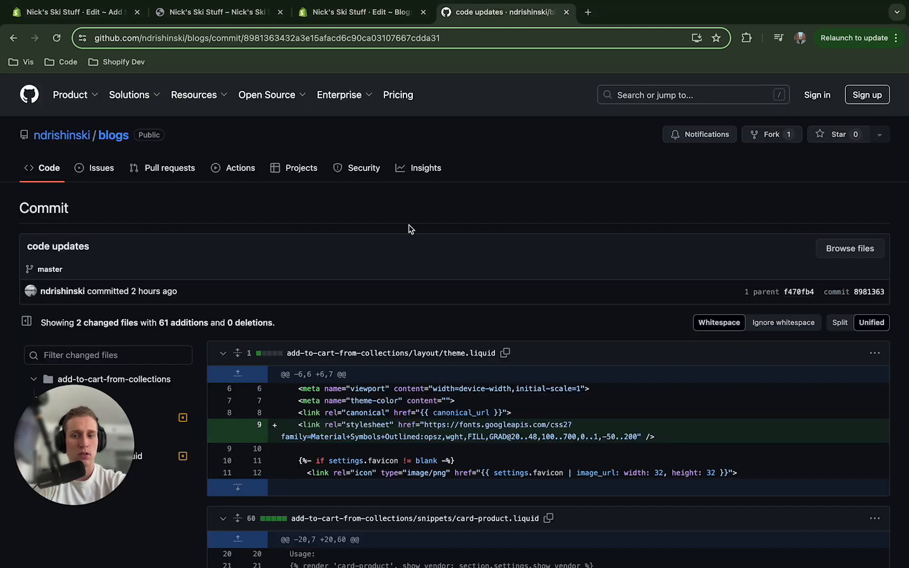
pyautogui.scroll(-3)
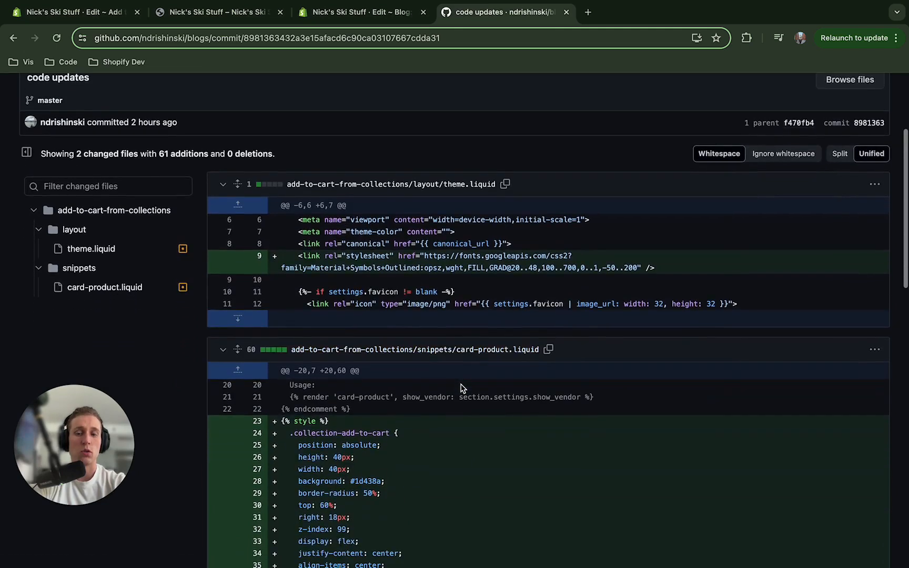
pyautogui.scroll(-3)
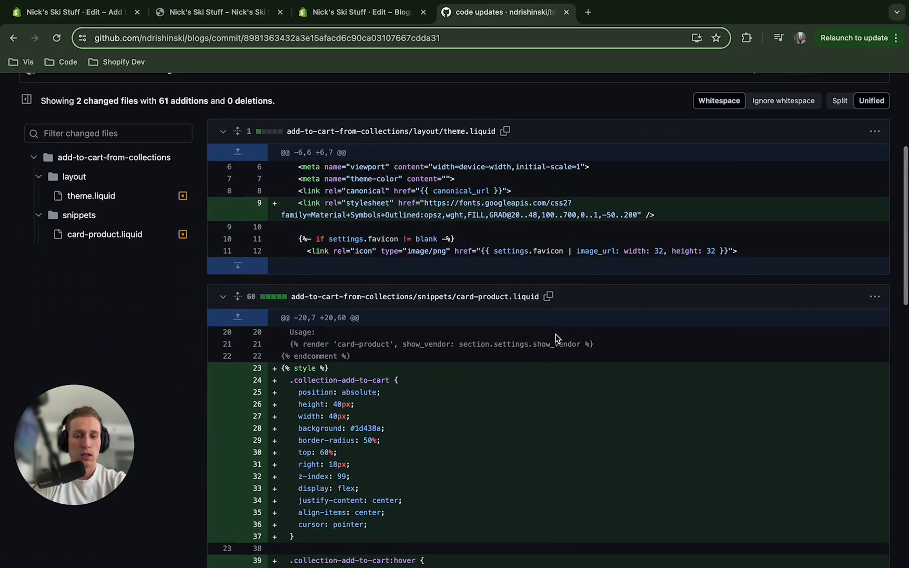
pyautogui.scroll(-3)
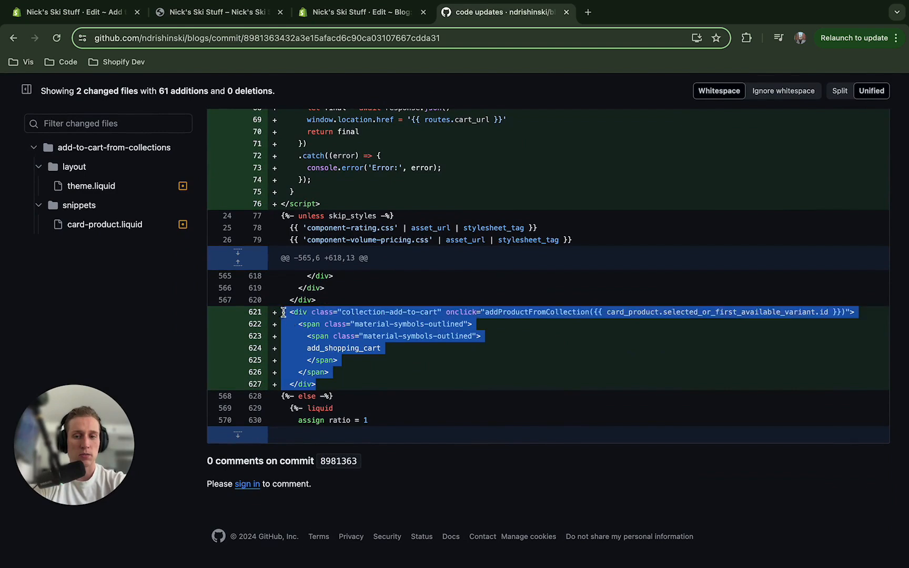
pyautogui.moveTo(219, 12)
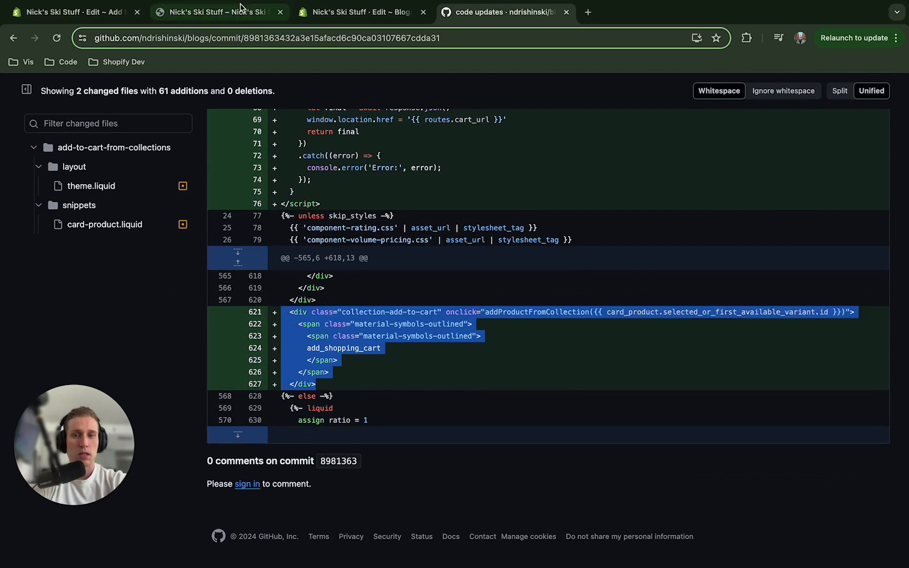
pyautogui.click(360, 12)
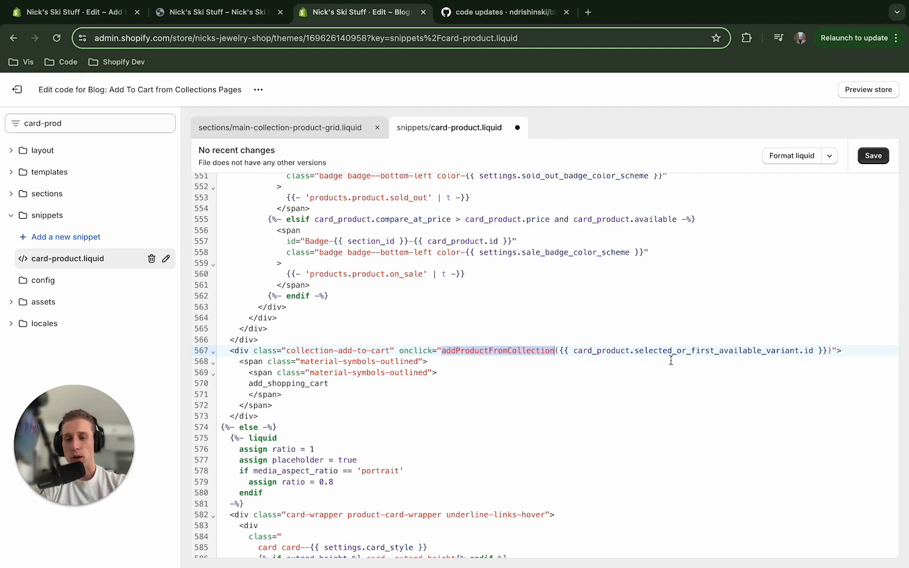
pyautogui.moveTo(669, 374)
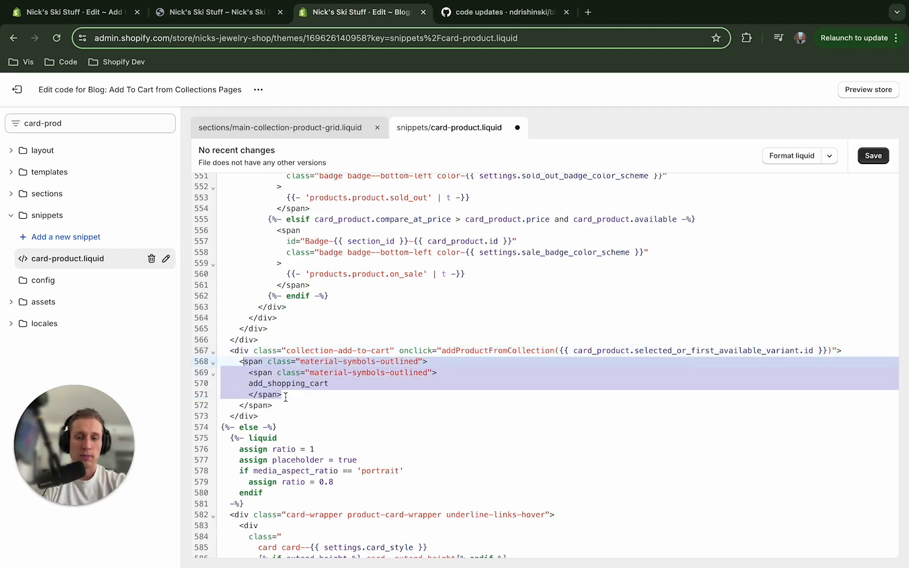
# Remove the duplicated nested icon span from the add-to-cart div and save card-product.liquid
pyautogui.click(872, 156)
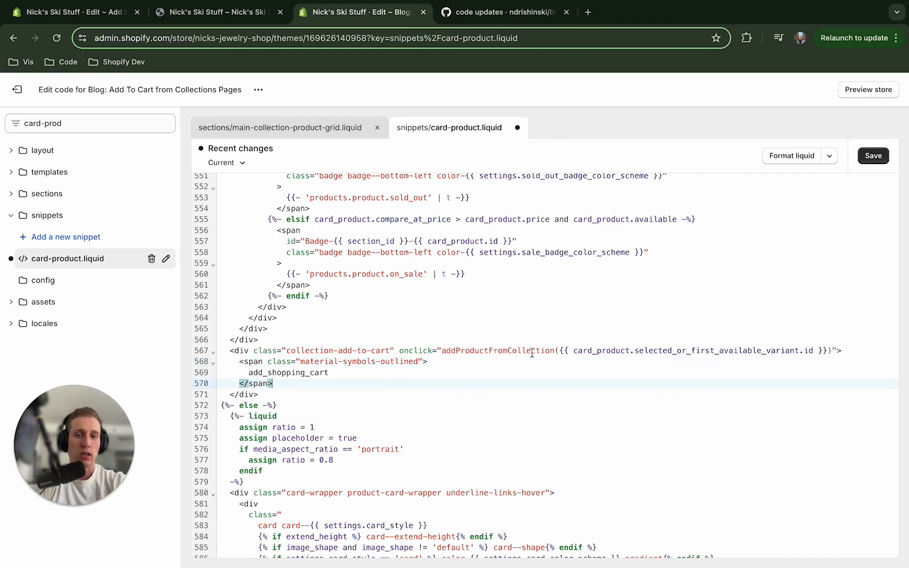
pyautogui.click(873, 156)
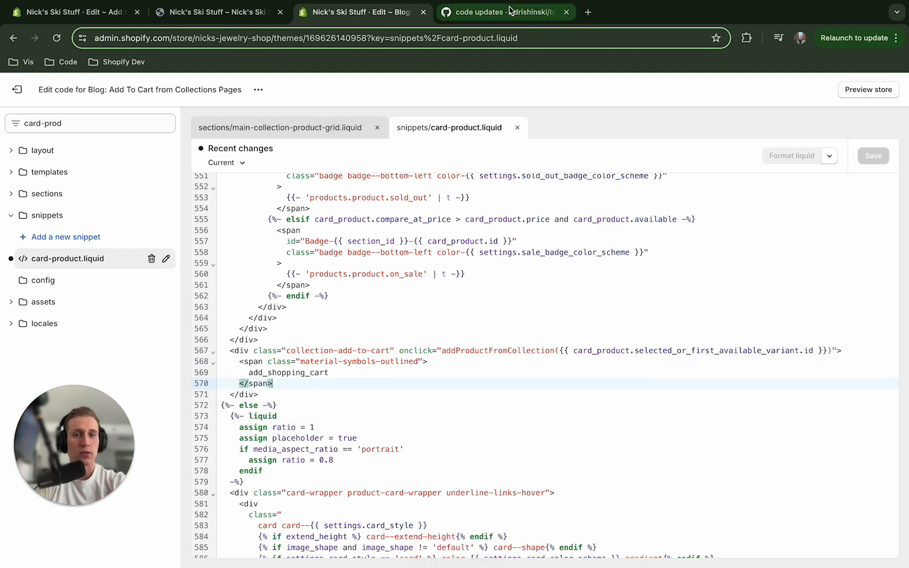
# Copy the {% style %} block for the round add-to-cart button from the commit diff
pyautogui.click(504, 12)
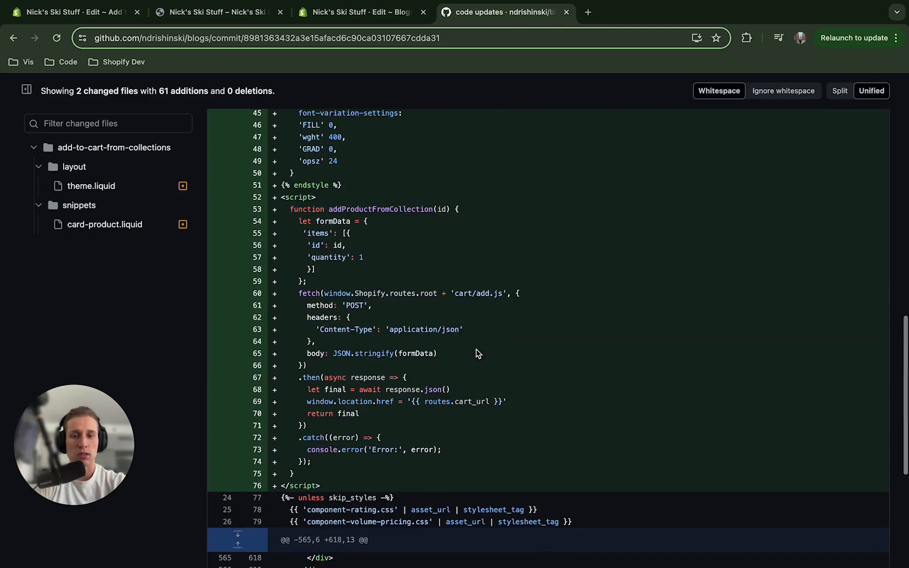
pyautogui.scroll(3)
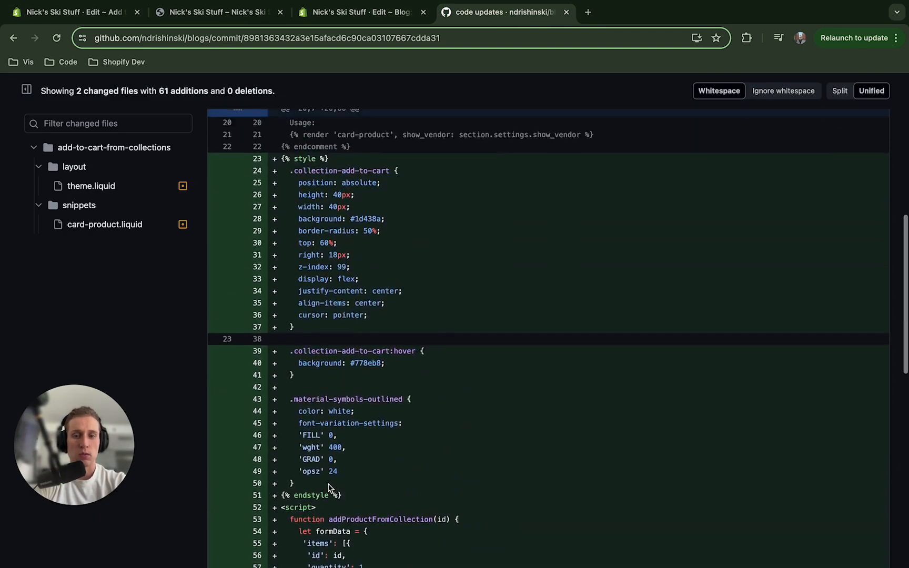
pyautogui.scroll(3)
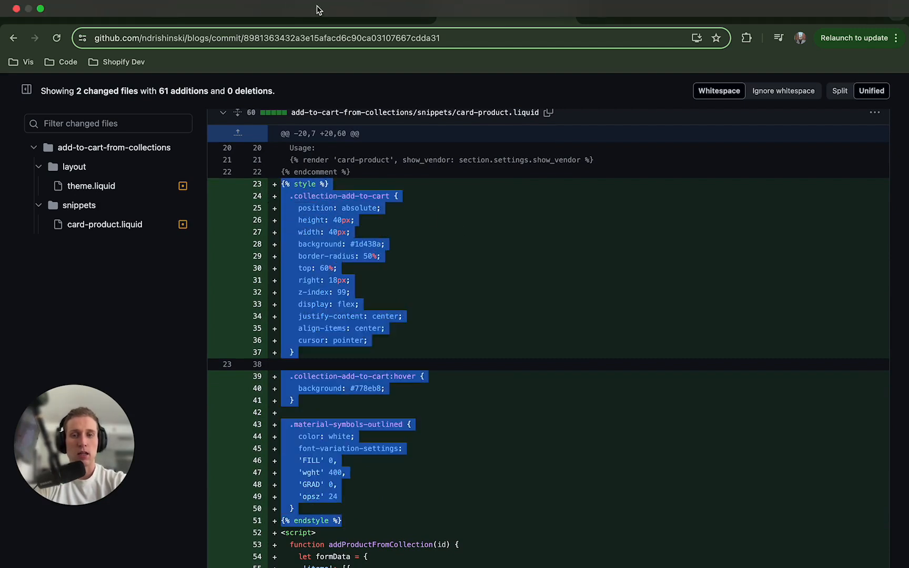
pyautogui.click(361, 11)
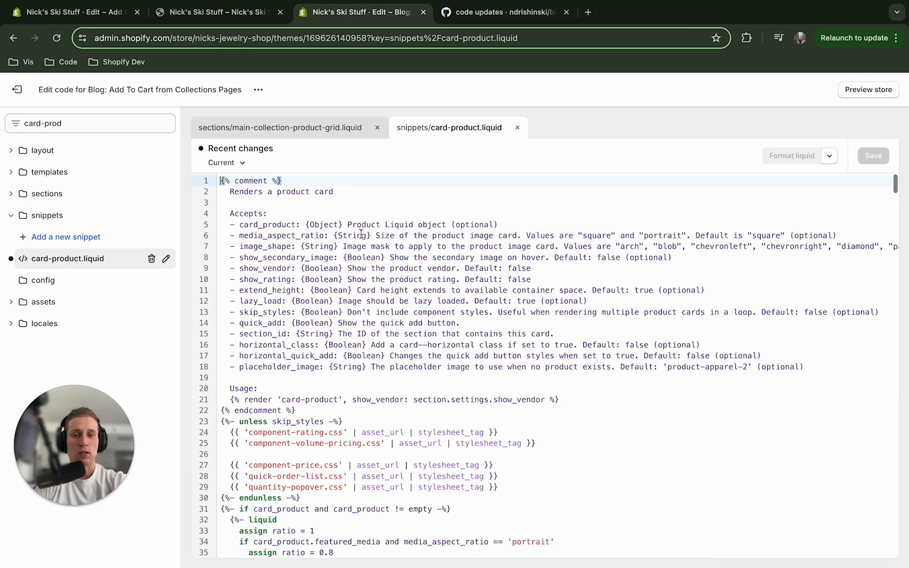
# Paste the button, hover and icon style block after {% endcomment %} in card-product.liquid
pyautogui.scroll(-3)
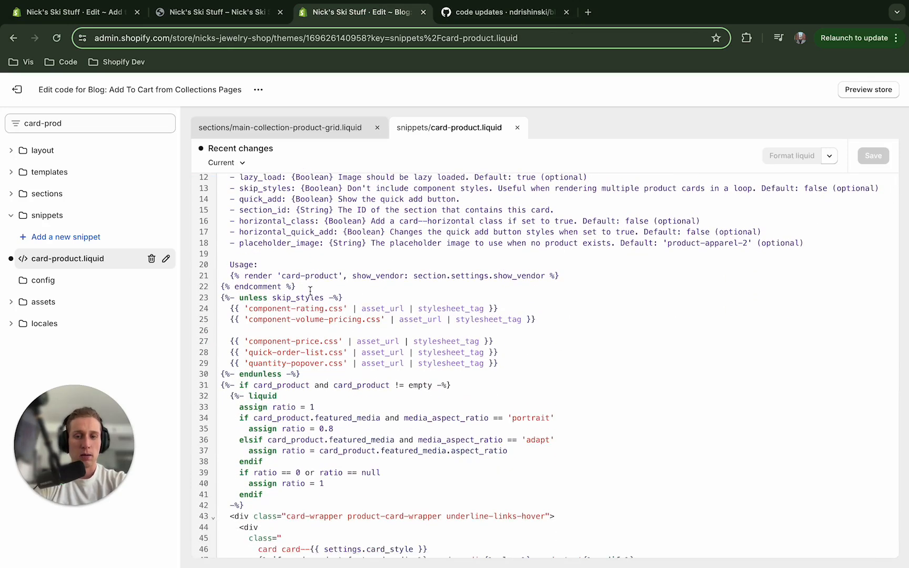
pyautogui.press('enter')
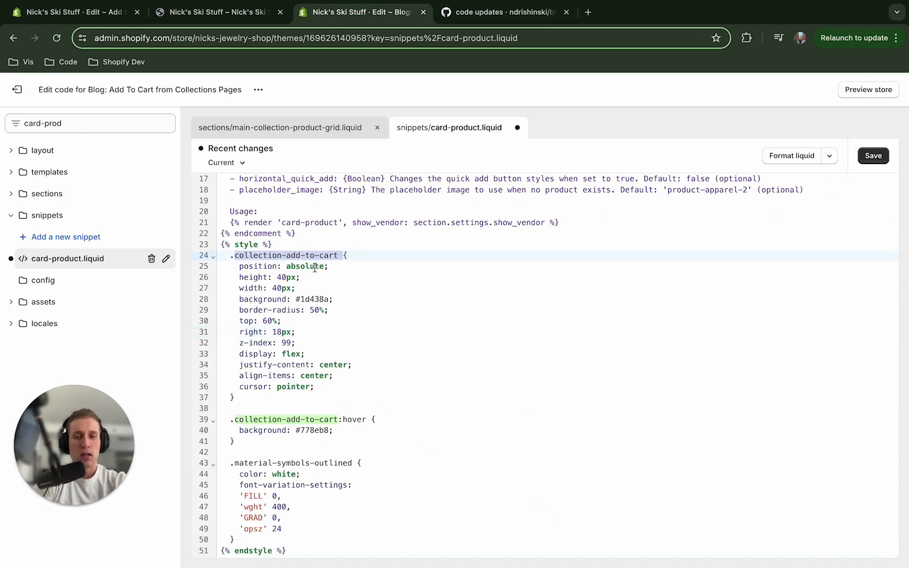
pyautogui.click(305, 266)
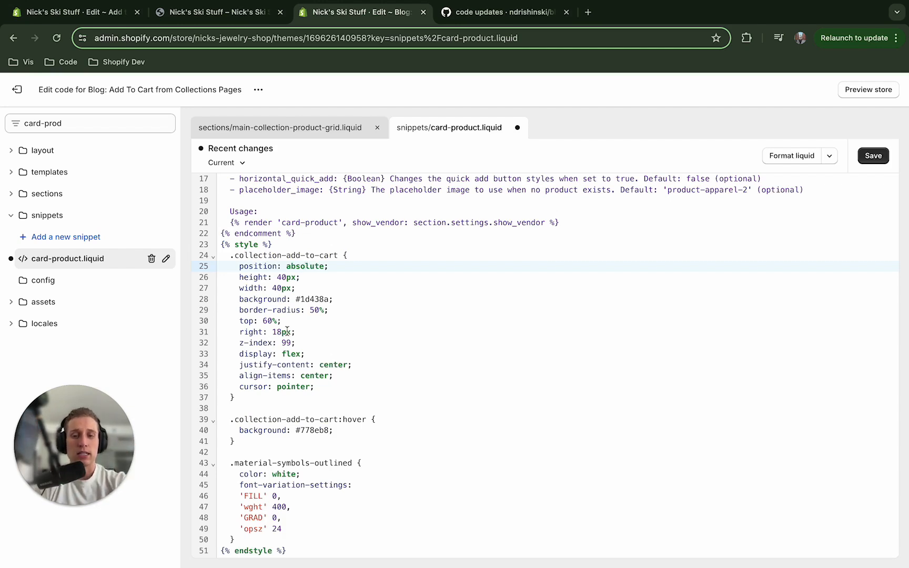
pyautogui.click(296, 343)
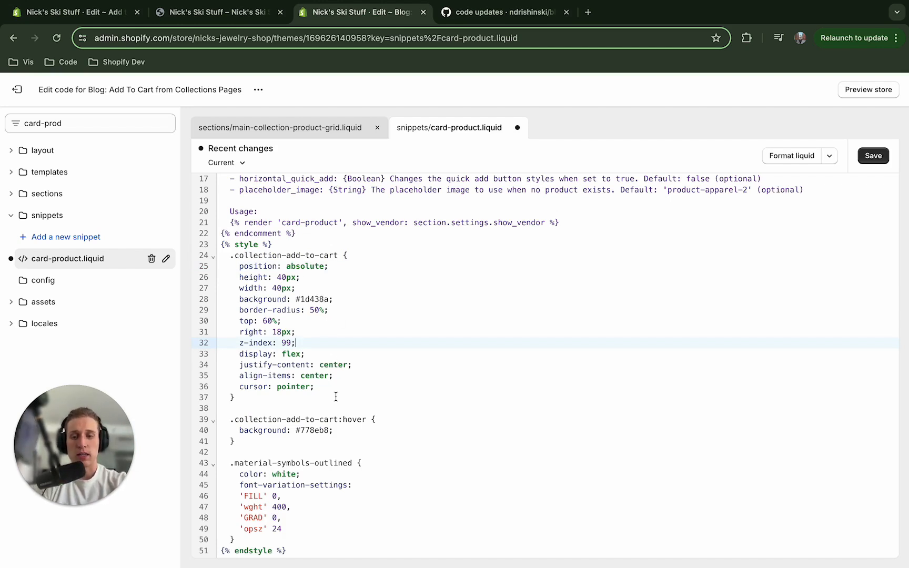
pyautogui.scroll(-3)
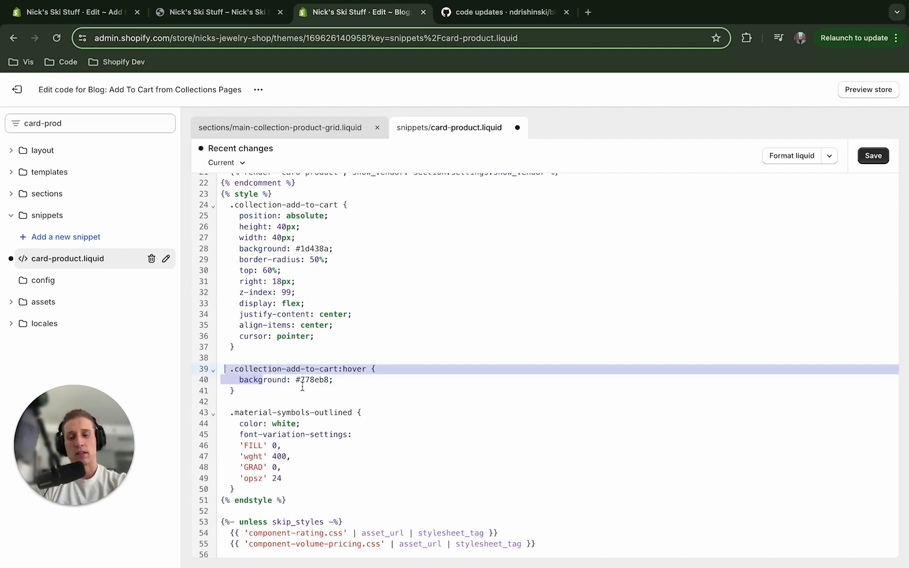
pyautogui.scroll(-3)
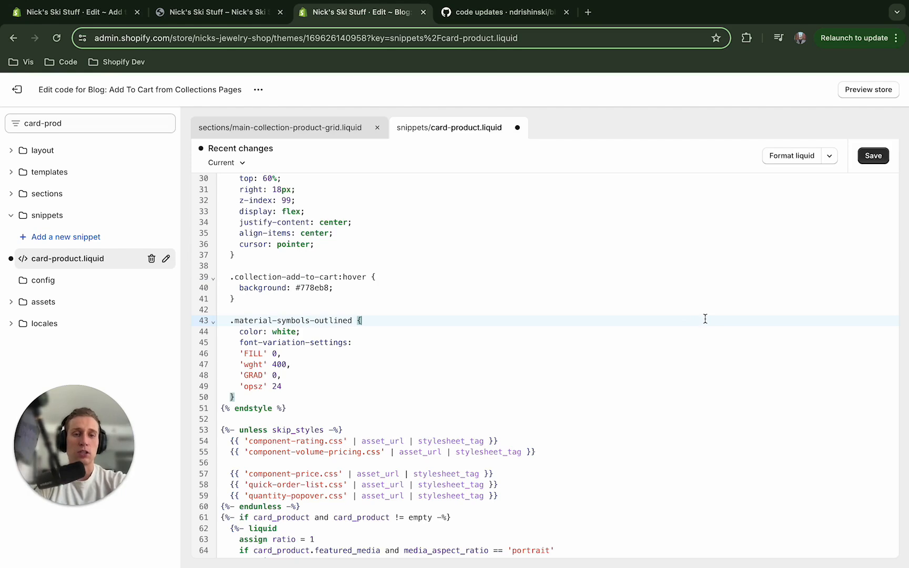
# Add the addProductFromCollection script from the commit into card-product.liquid
pyautogui.click(499, 12)
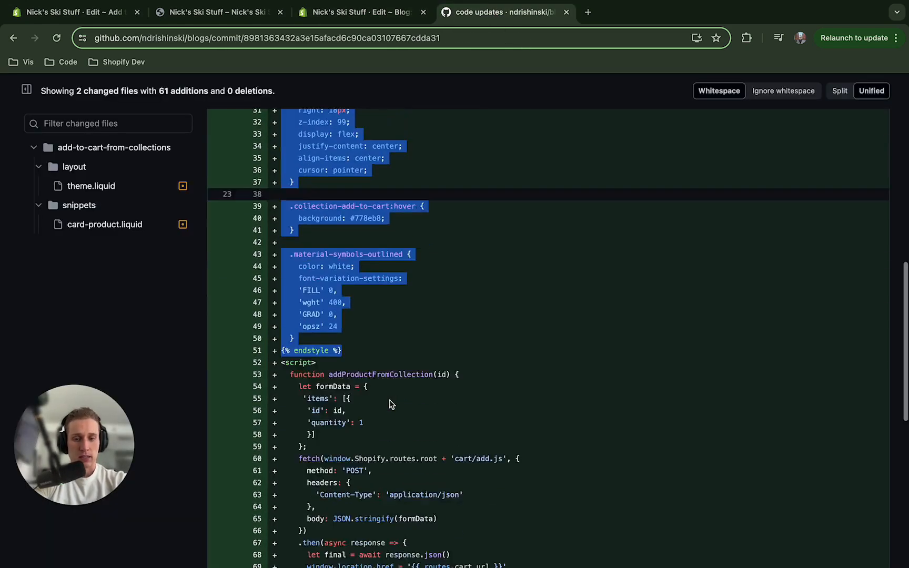
pyautogui.scroll(-3)
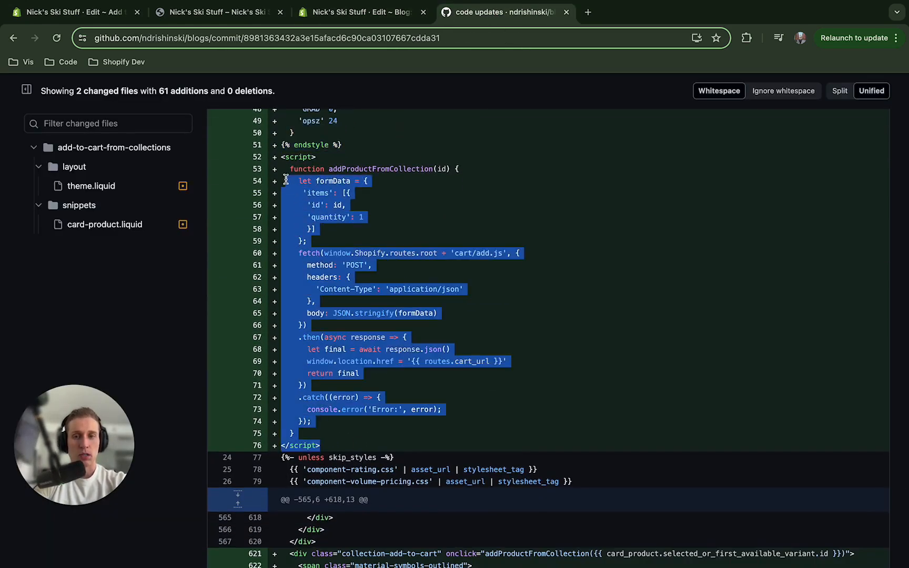
pyautogui.click(360, 11)
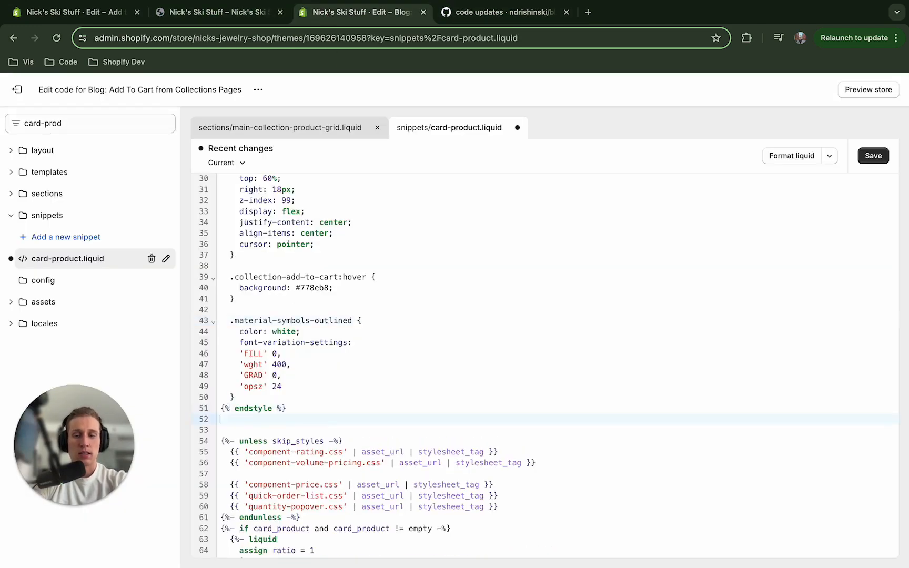
pyautogui.scroll(-3)
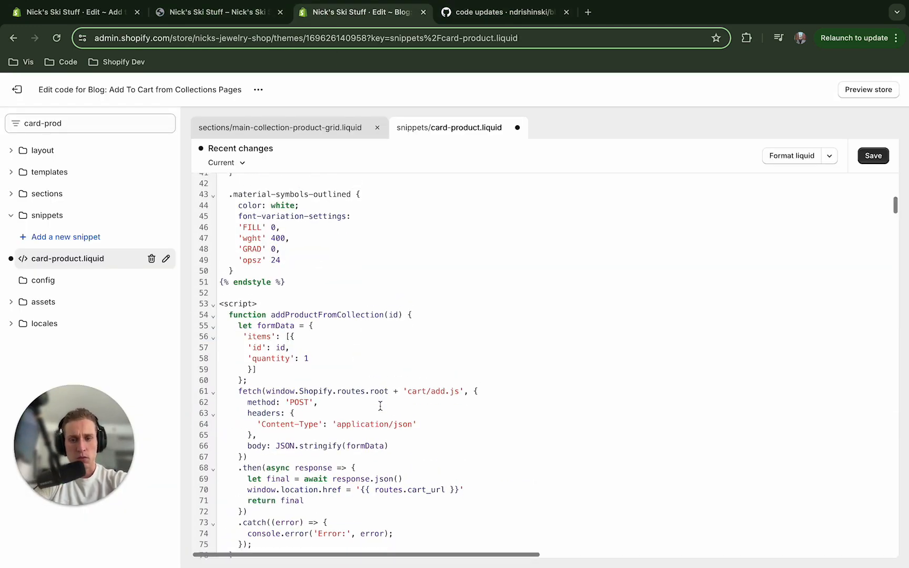
pyautogui.doubleClick(327, 313)
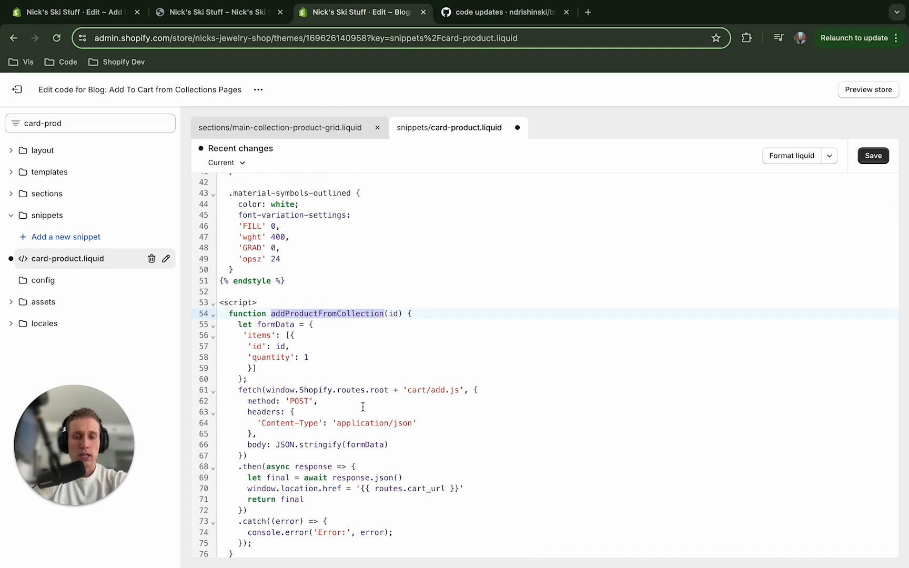
pyautogui.scroll(-3)
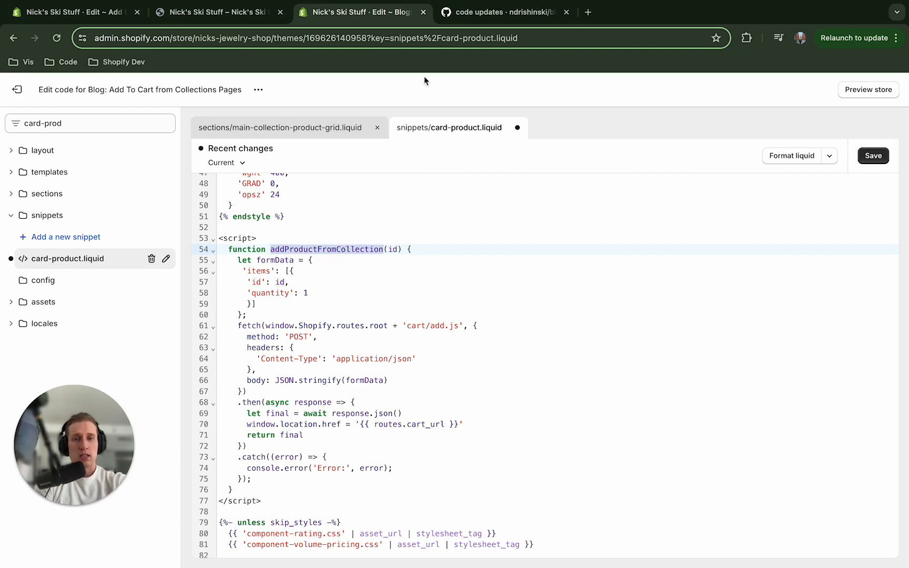
# Check the script posts the id to cart/add.js and redirects to routes.cart_url, then save
pyautogui.click(505, 11)
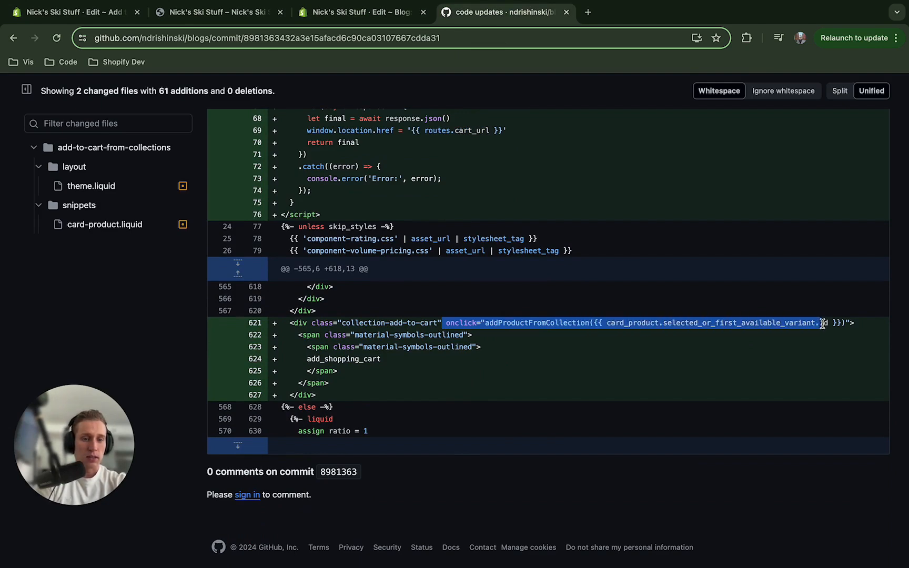
pyautogui.click(360, 12)
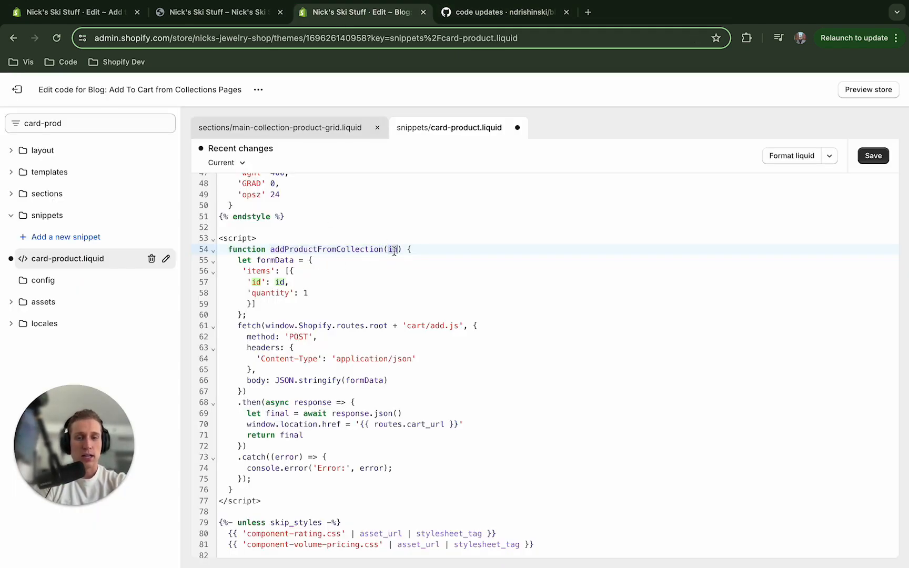
pyautogui.click(288, 282)
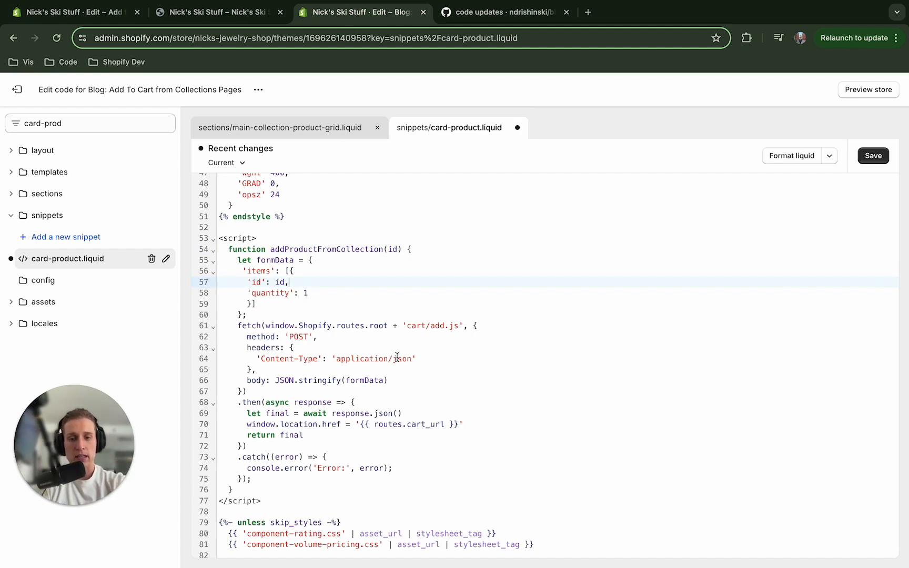
pyautogui.scroll(-3)
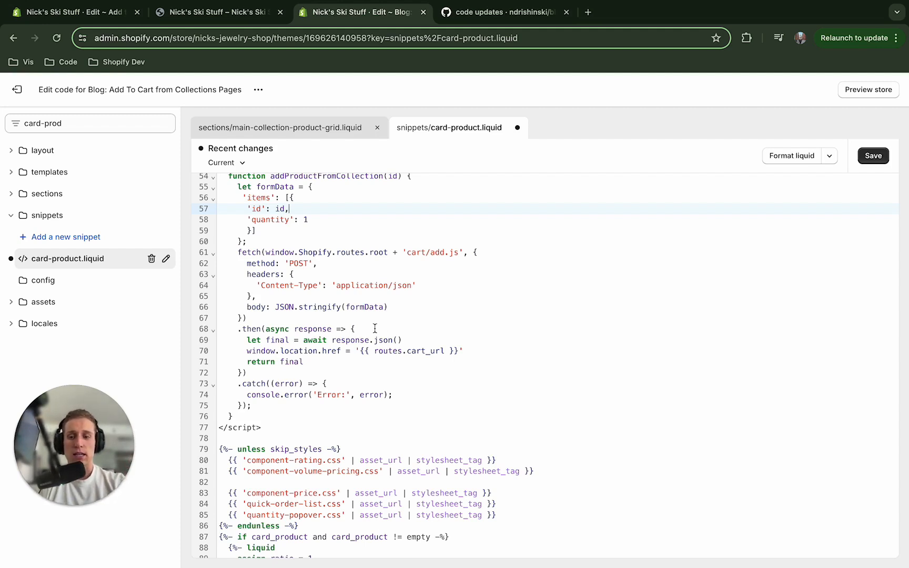
pyautogui.moveTo(377, 323)
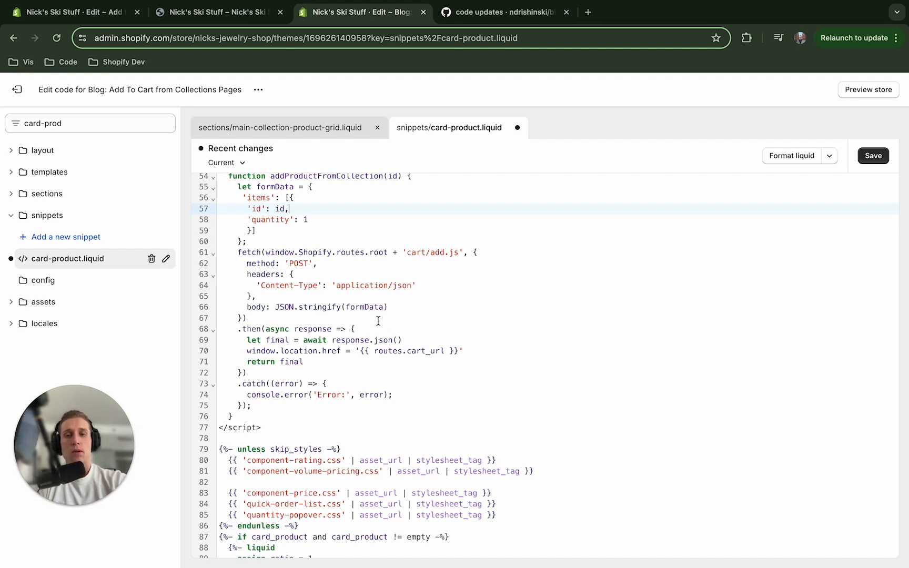
pyautogui.click(873, 156)
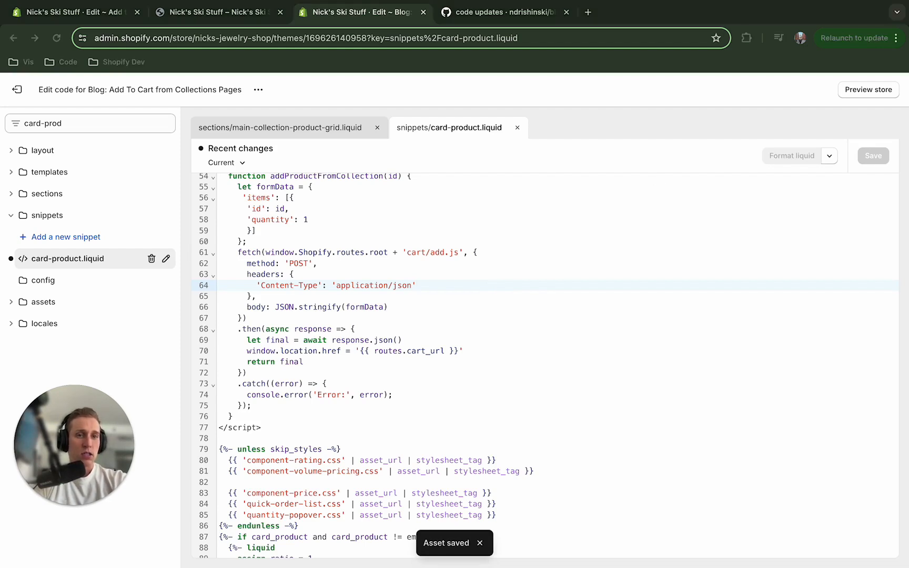
# Add the Material Symbols Outlined Google Fonts link to theme.liquid's head and save it
pyautogui.click(504, 12)
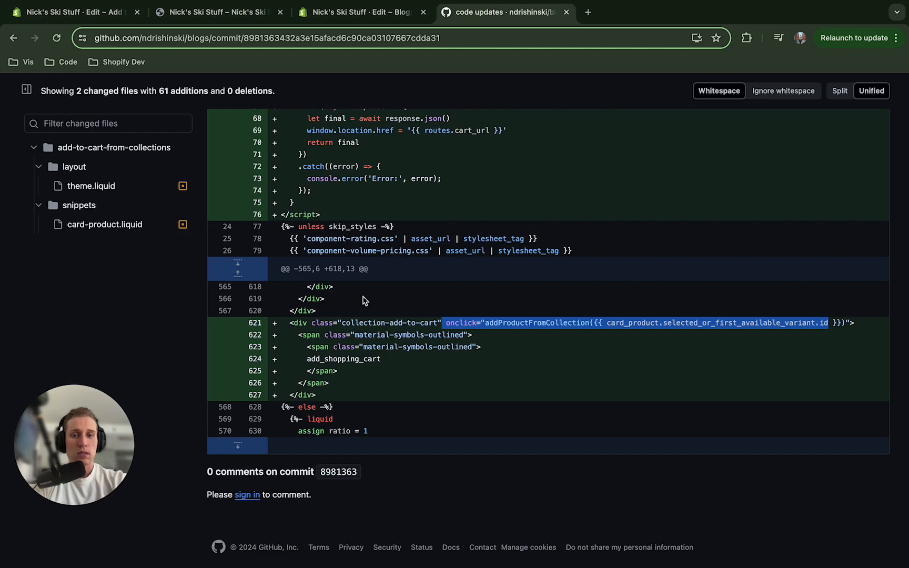
pyautogui.scroll(3)
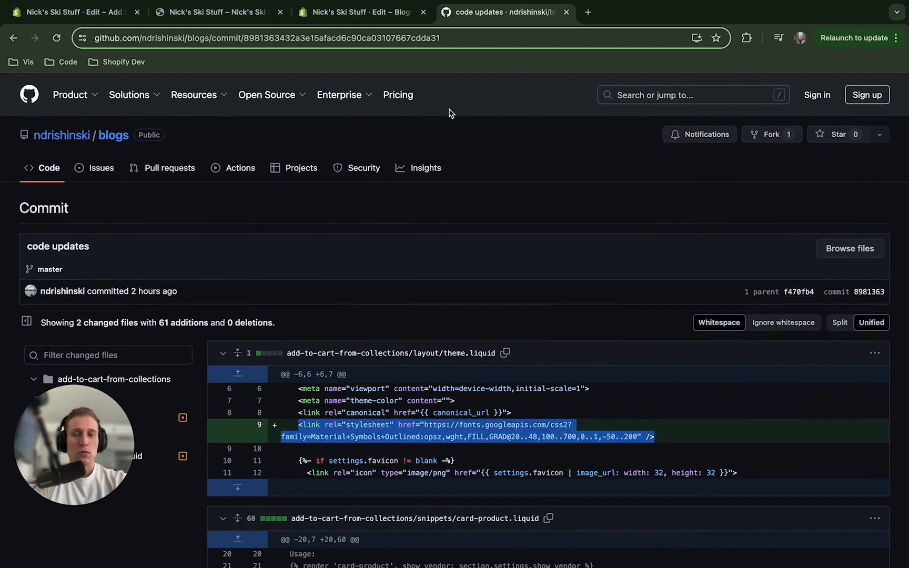
pyautogui.click(360, 12)
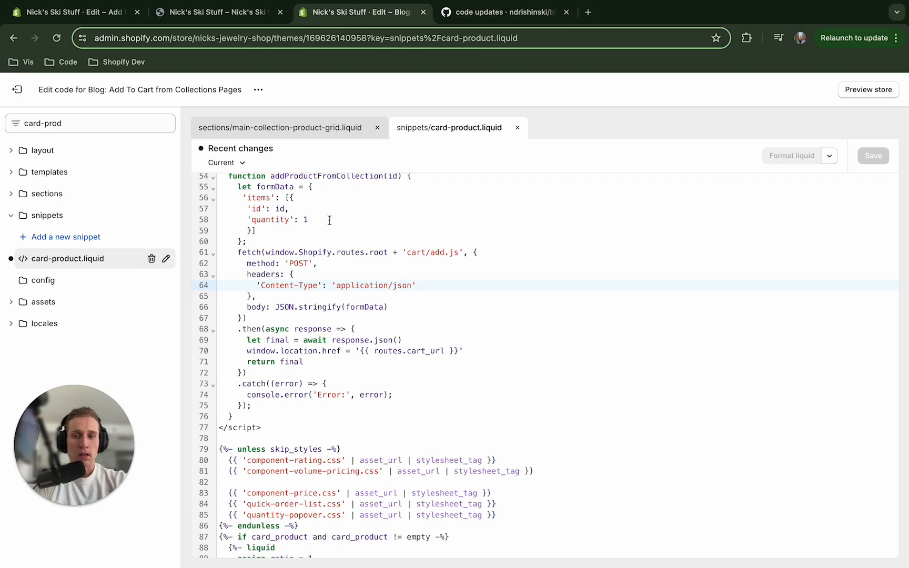
pyautogui.click(87, 123)
pyautogui.write('theme')
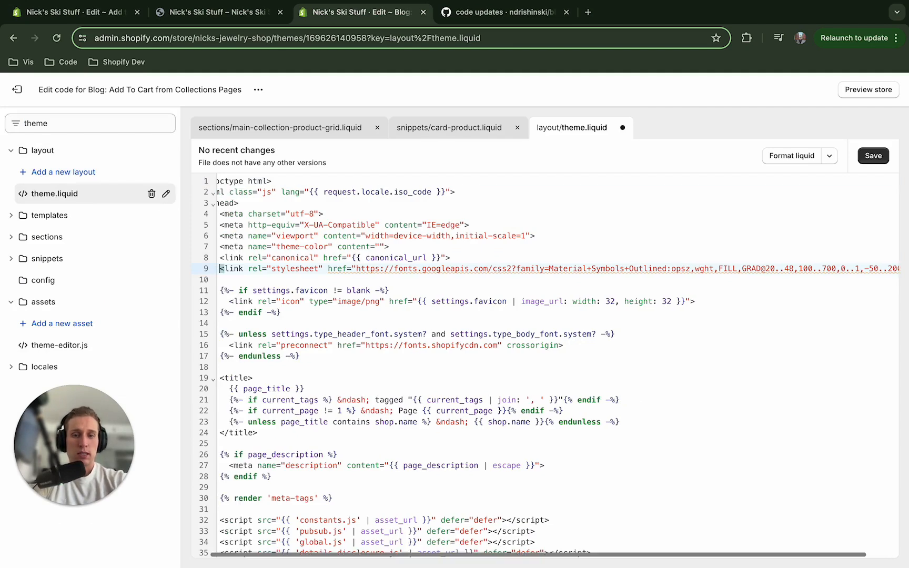
pyautogui.click(872, 155)
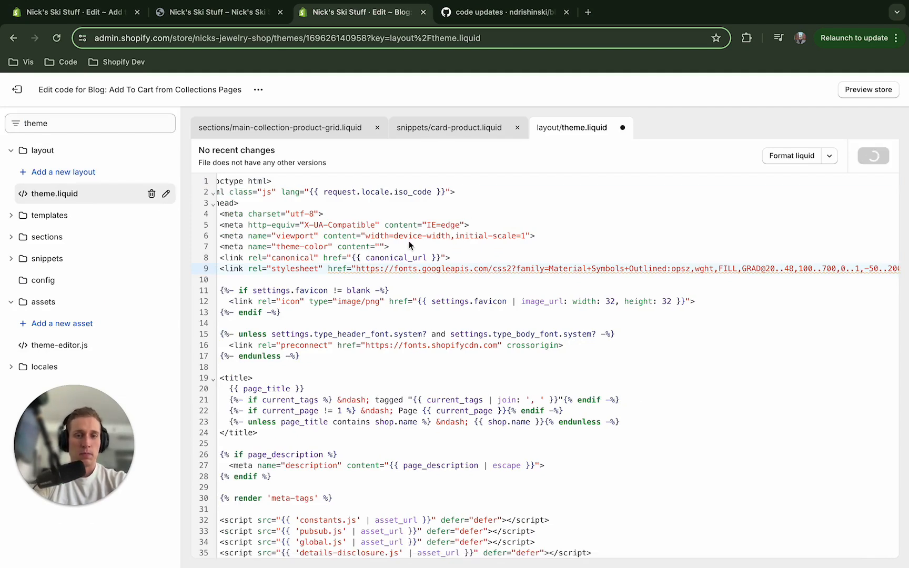
# Launch a preview of the edited online store
pyautogui.click(873, 215)
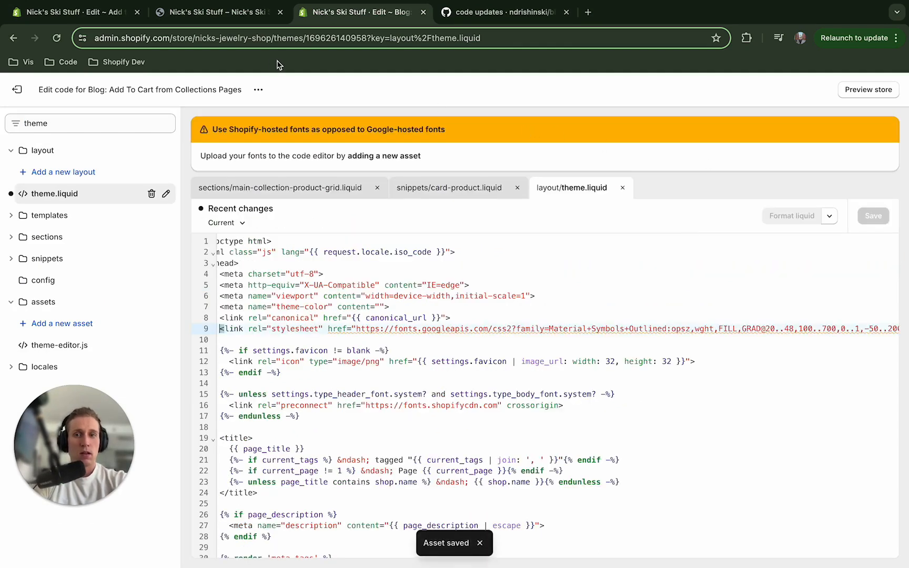
pyautogui.click(259, 89)
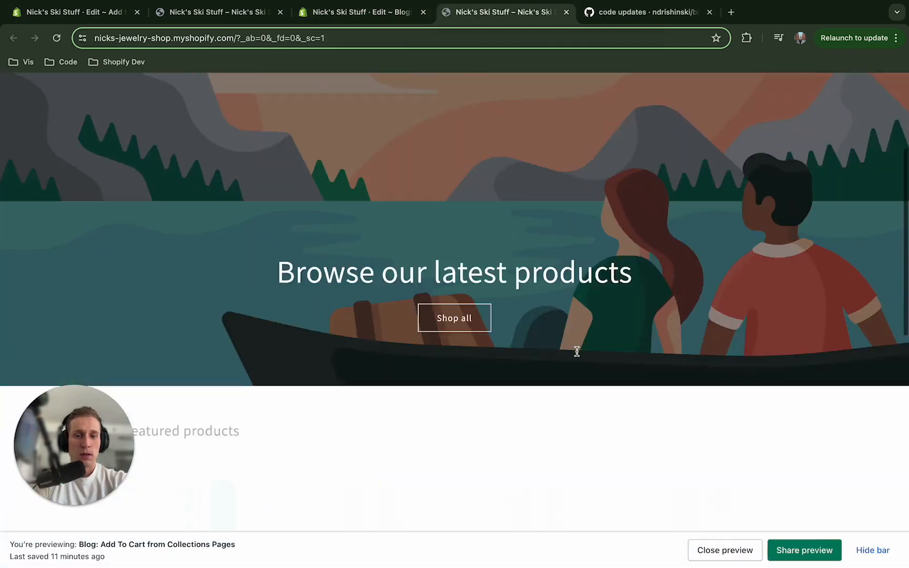
# Add The 3p Fulfilled Snowboard from its featured card, then empty the cart and return home
pyautogui.scroll(-3)
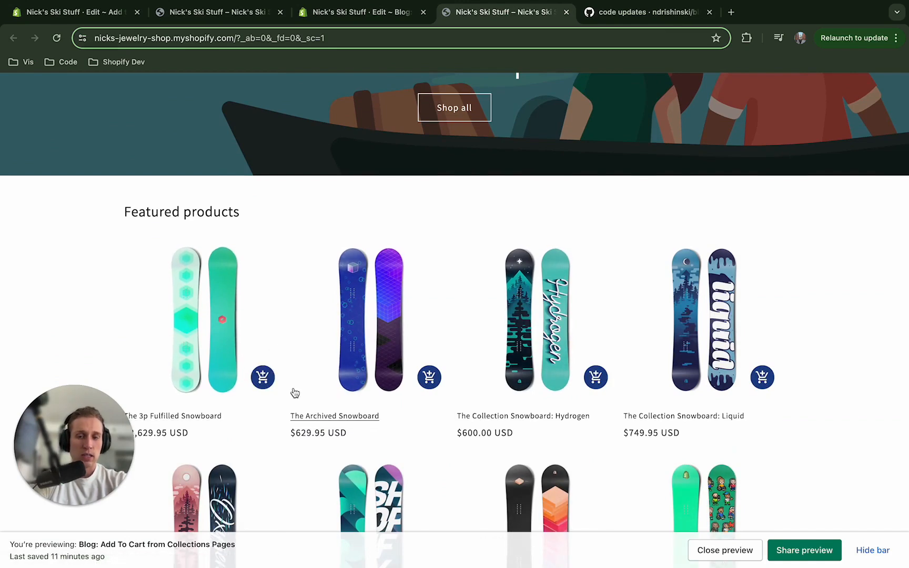
pyautogui.moveTo(263, 377)
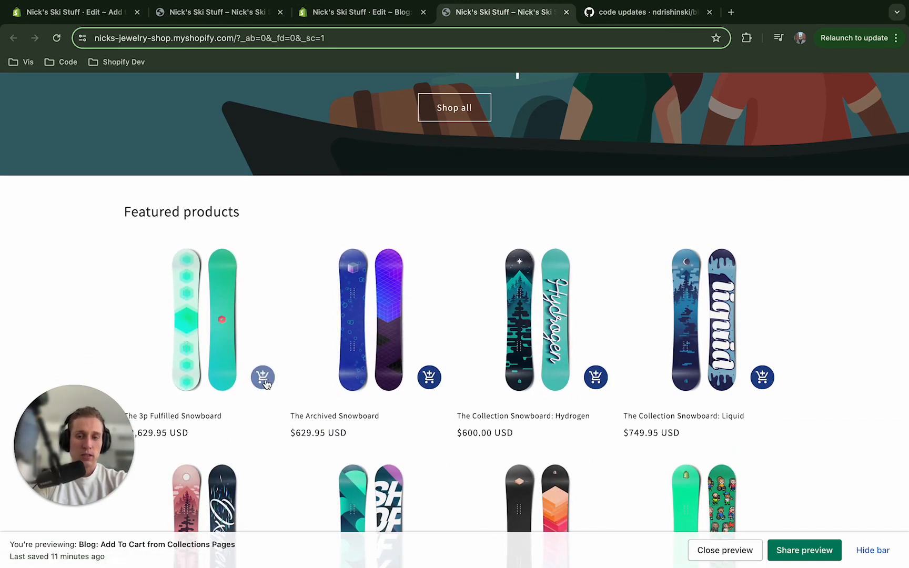
pyautogui.click(263, 376)
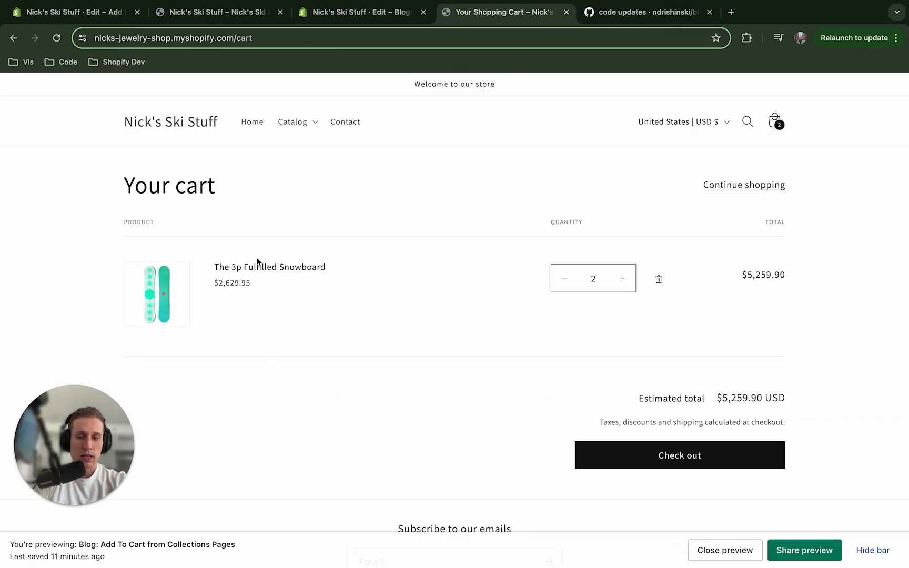
pyautogui.click(658, 278)
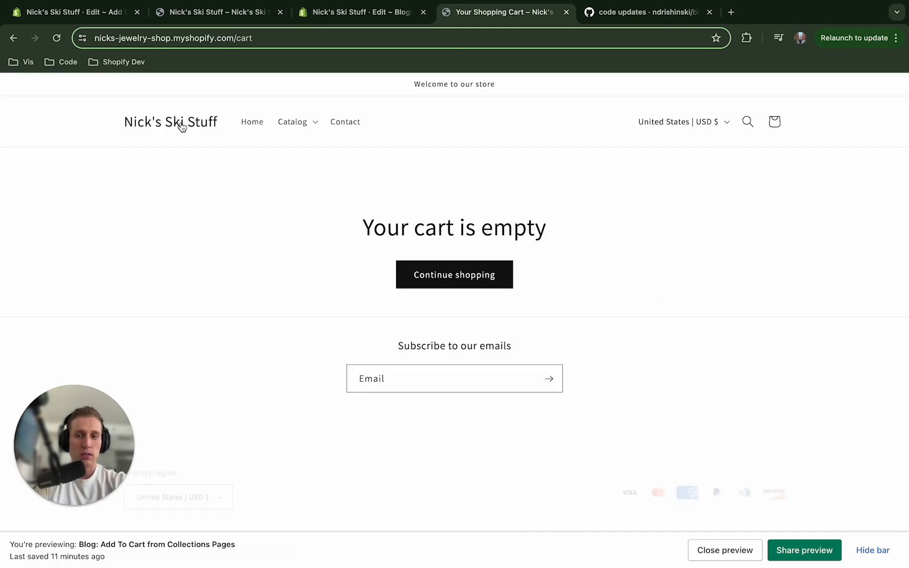
pyautogui.click(252, 122)
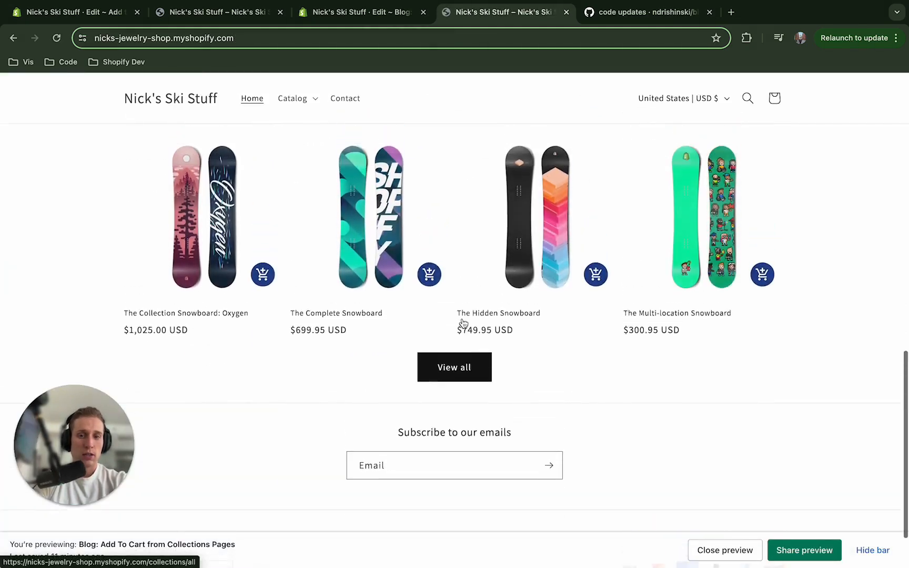
# Add The Complete Snowboard via its card's cart icon and open its product page
pyautogui.scroll(-3)
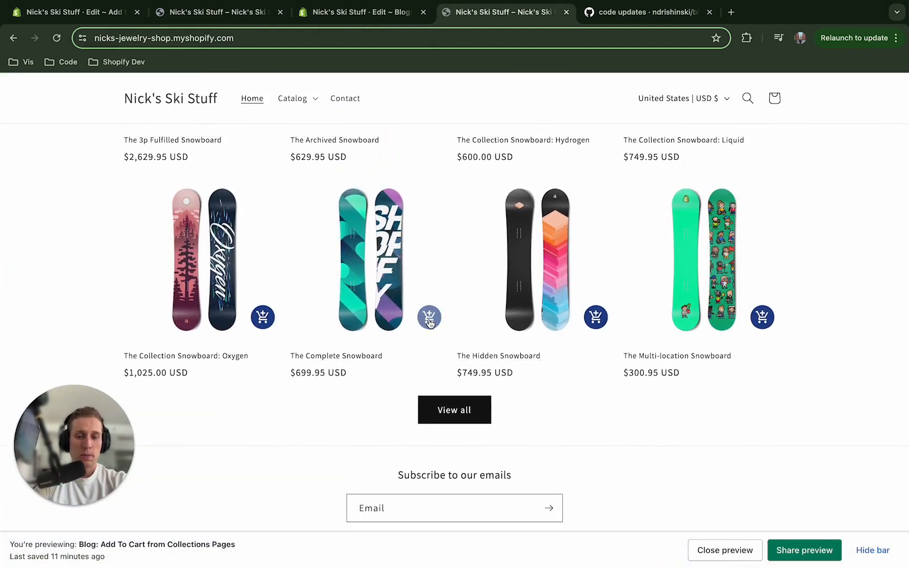
pyautogui.click(429, 317)
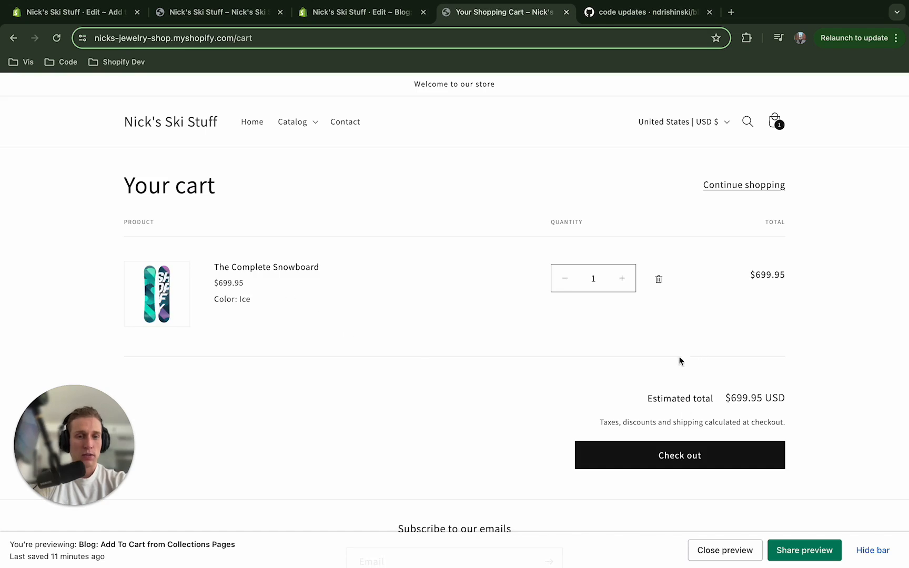
pyautogui.moveTo(266, 267)
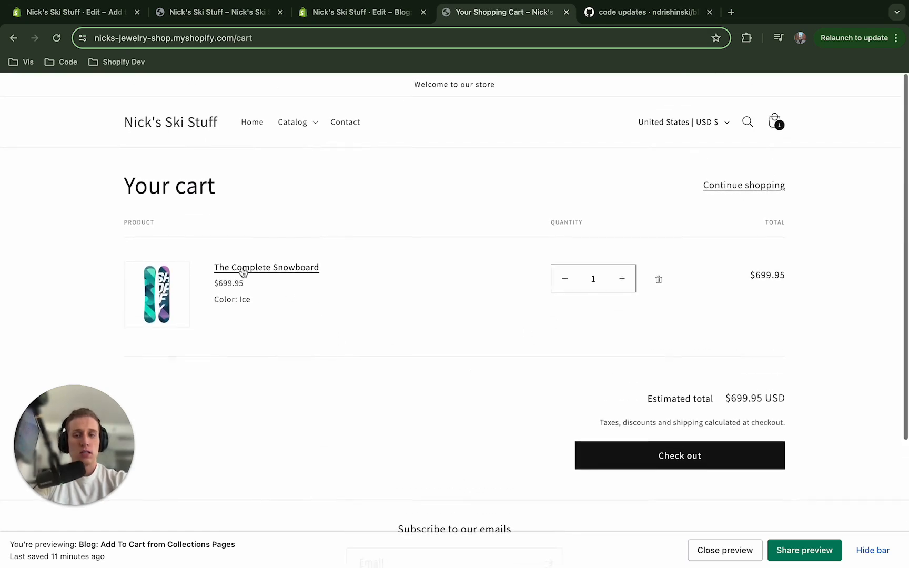
pyautogui.click(267, 268)
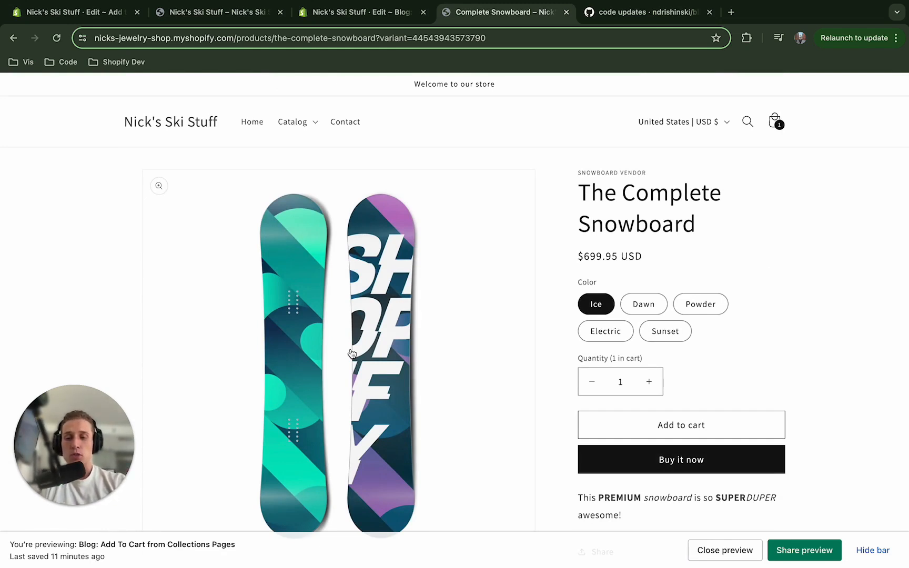
pyautogui.moveTo(224, 326)
pyautogui.write('https://nicks-jewelry-shop.myshopify.com/c')
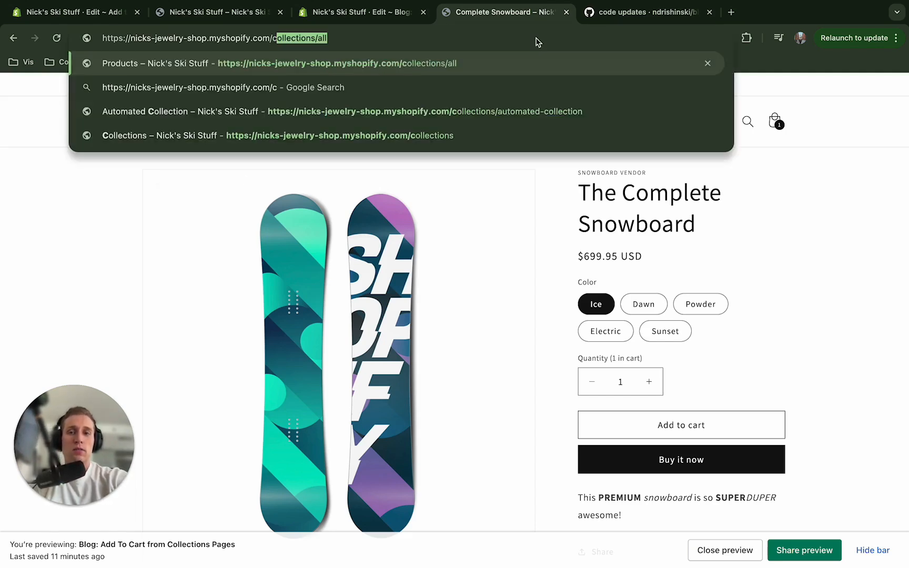
# Go to /collections/all and scroll the grid showing round add-to-cart icons on every card
pyautogui.click(278, 63)
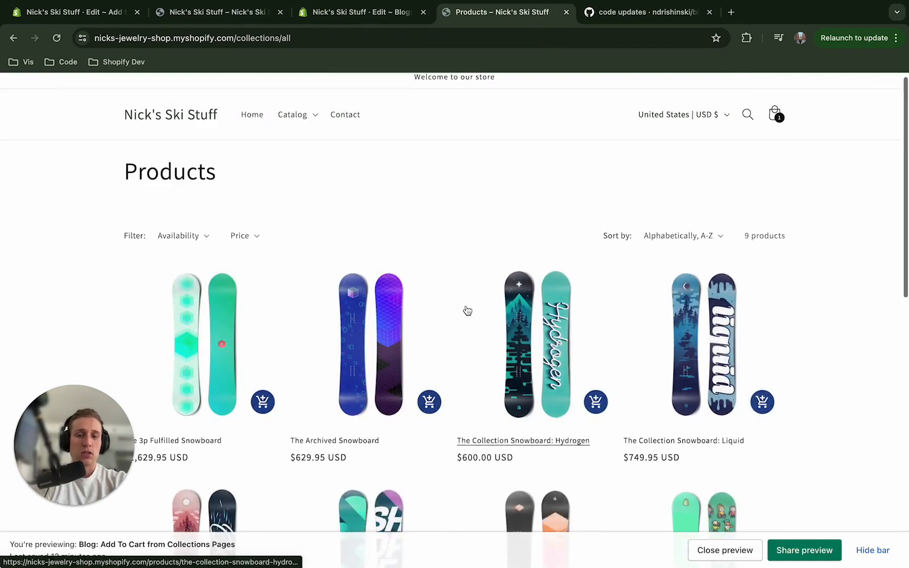
pyautogui.scroll(-3)
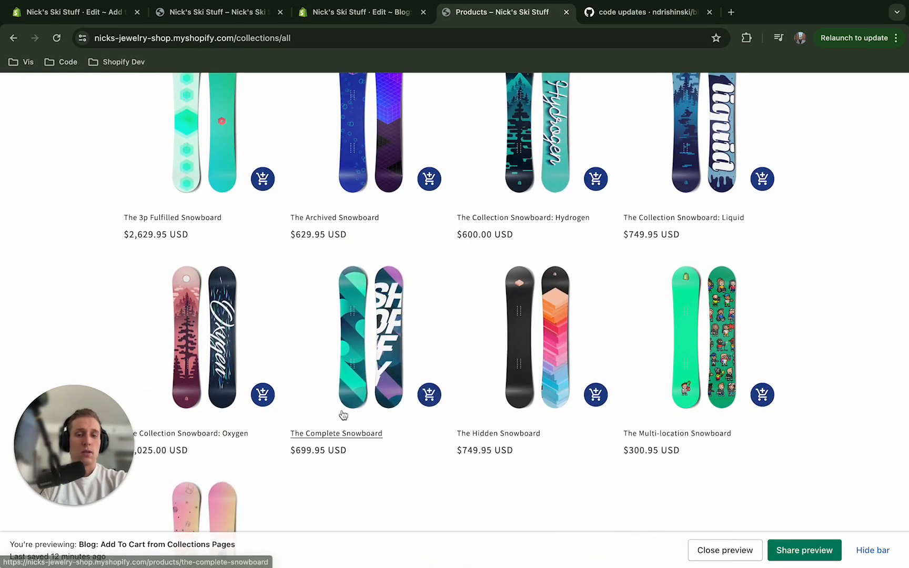
pyautogui.moveTo(587, 408)
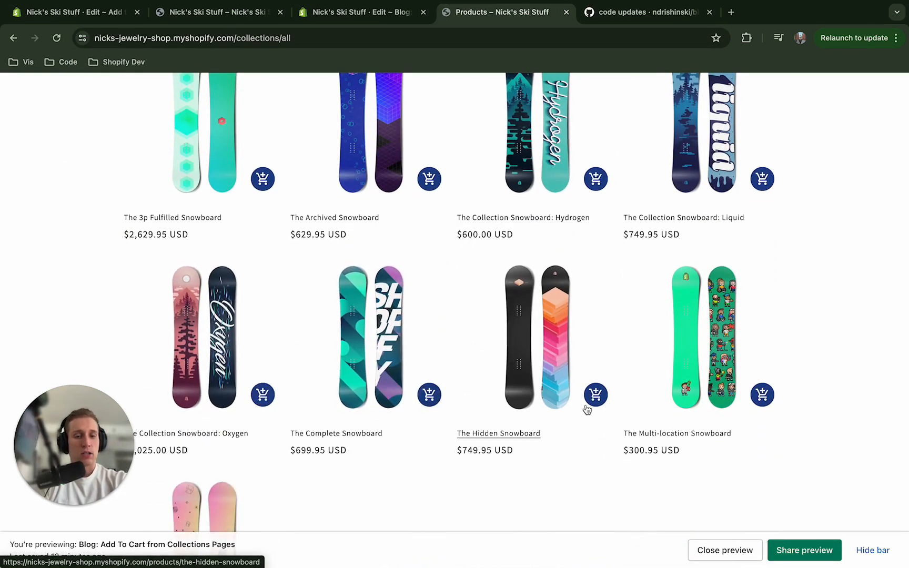